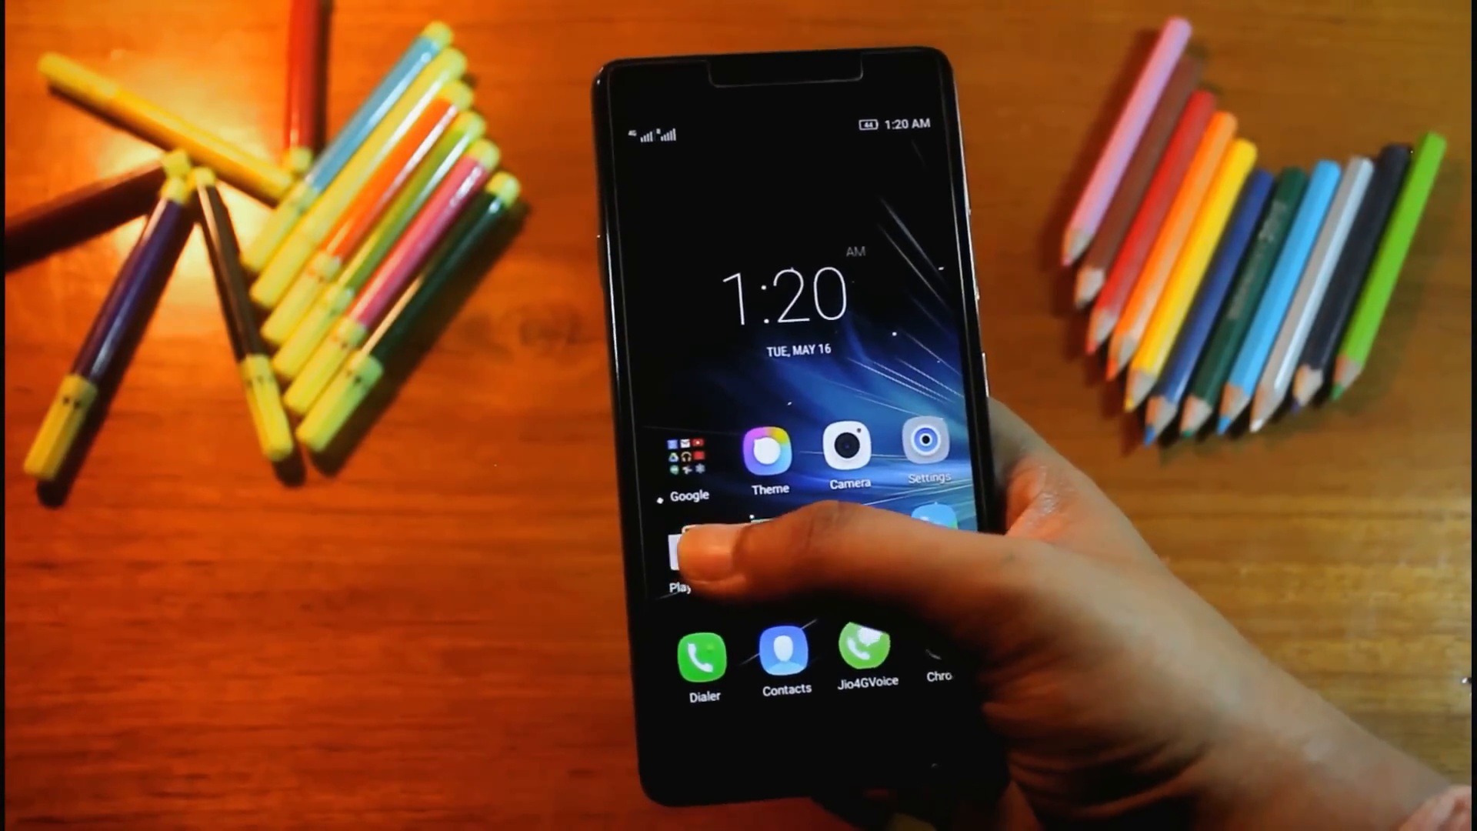
- Search Play Store for 'flashify' and start installing Flashify (for root users)
left_click(687, 555)
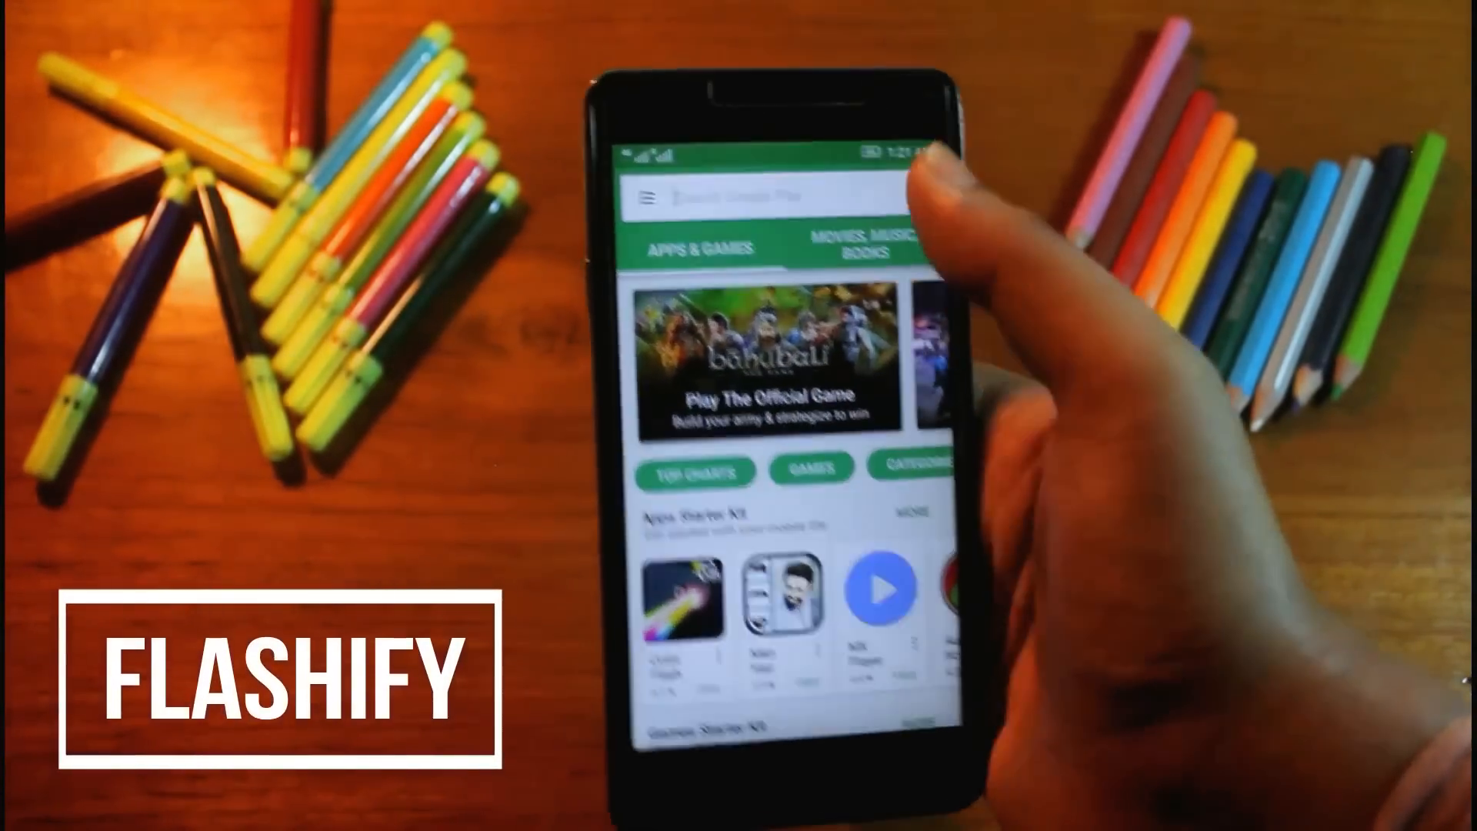
left_click(724, 199)
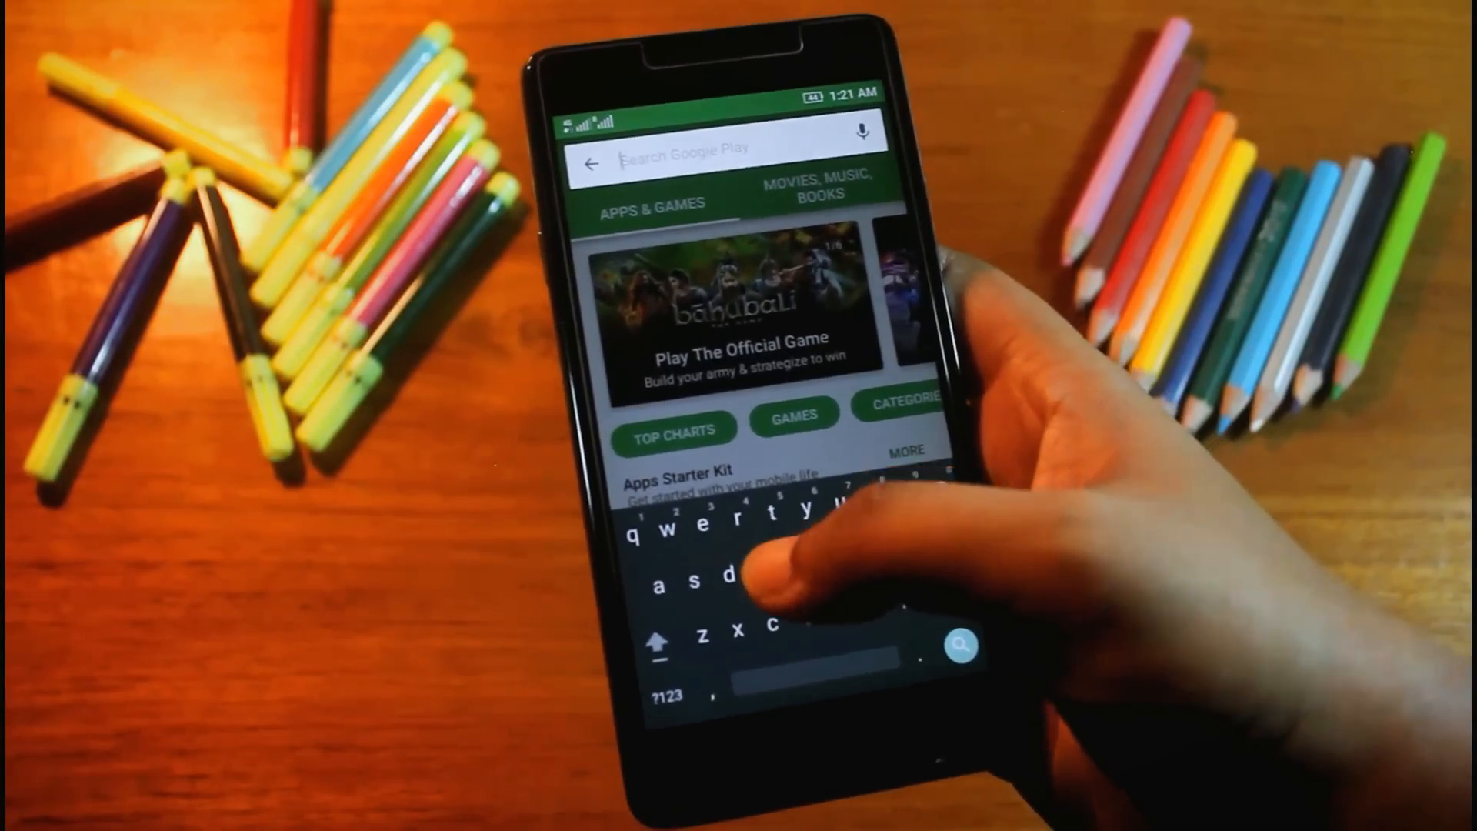
type("fla")
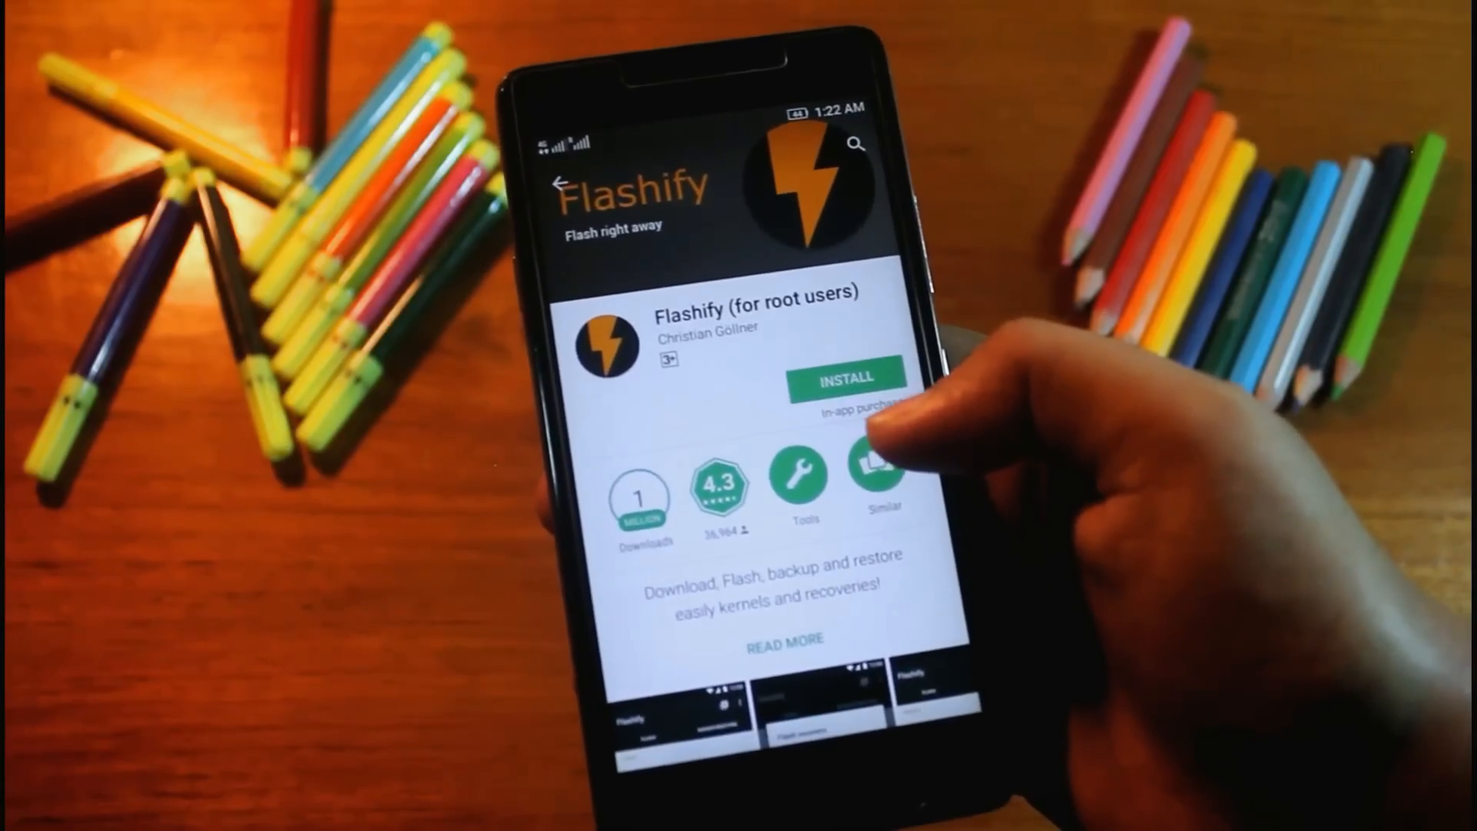
left_click(846, 380)
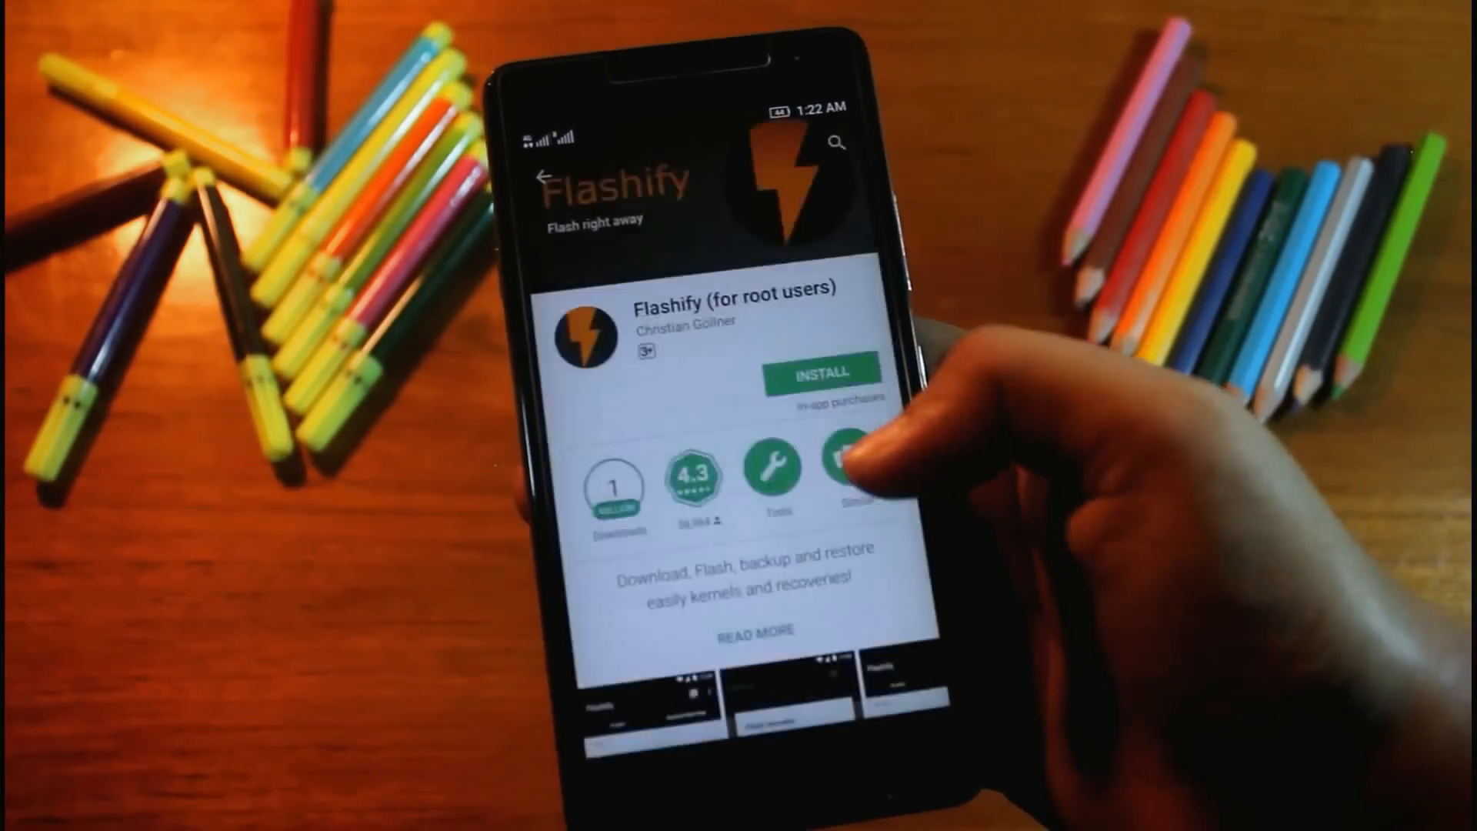
left_click(821, 372)
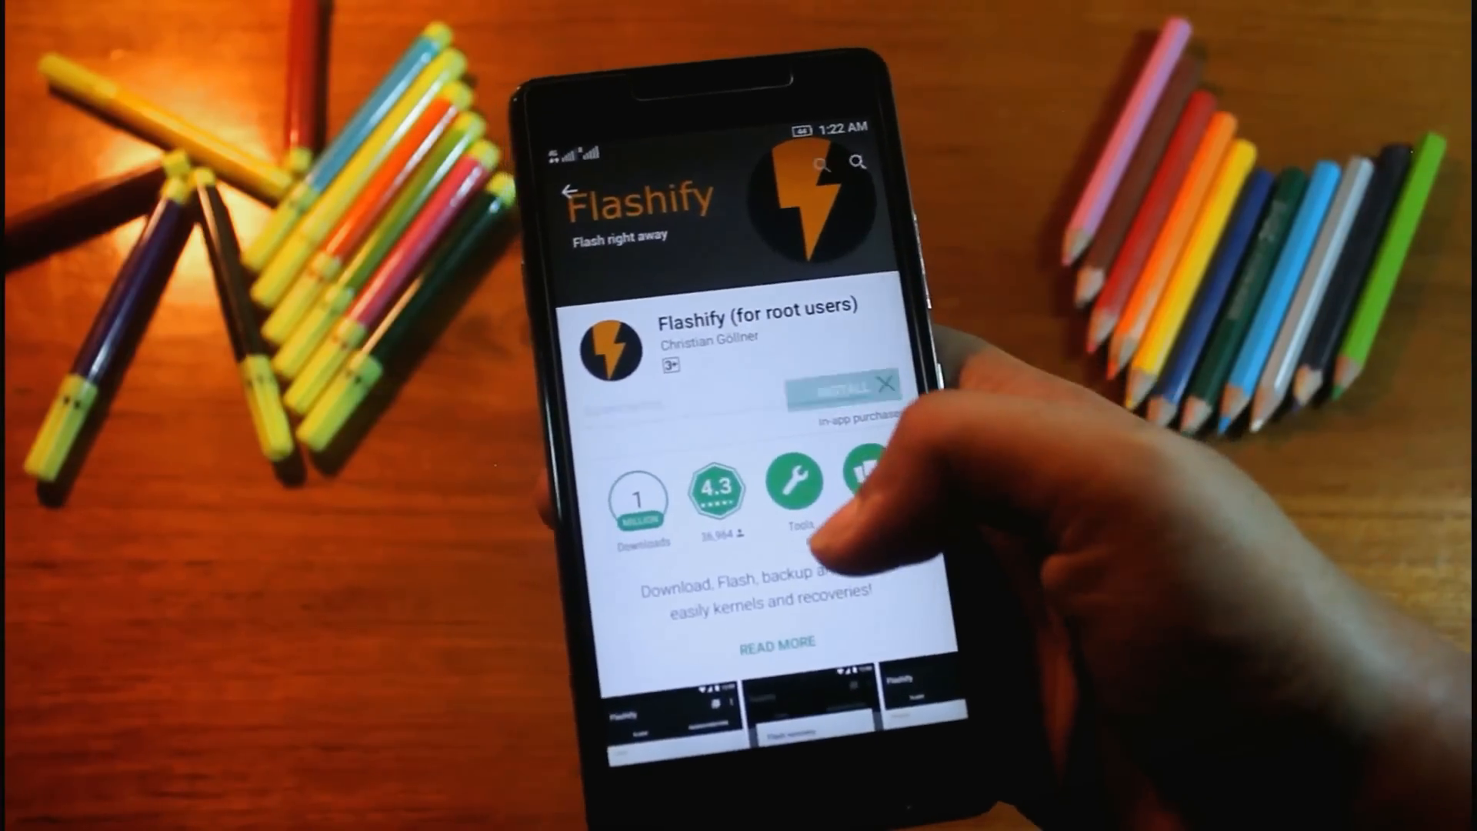
- Verify root status in Root Checker Basic and return to the Flashify store page
left_click(838, 386)
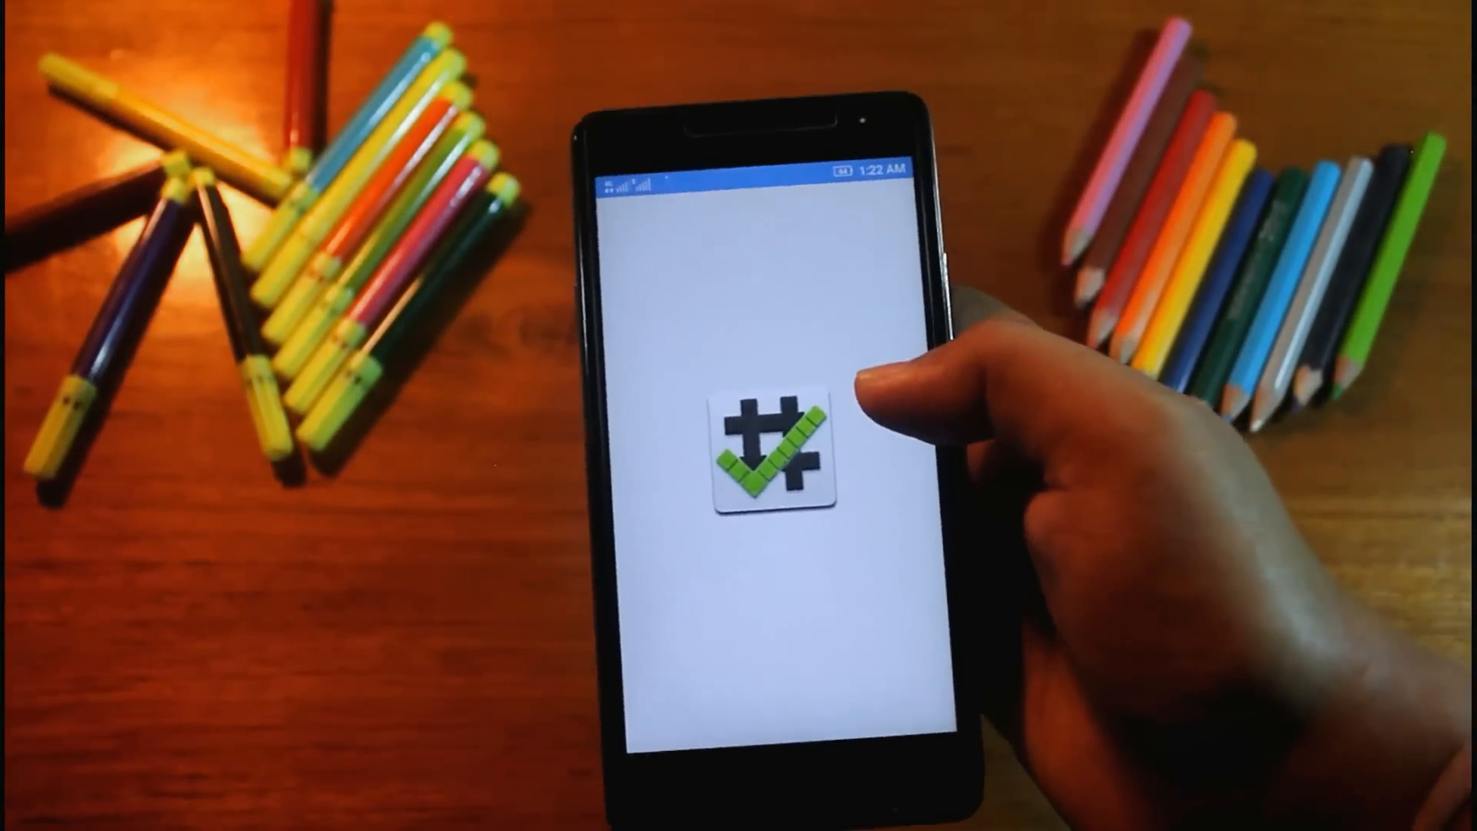
left_click(772, 443)
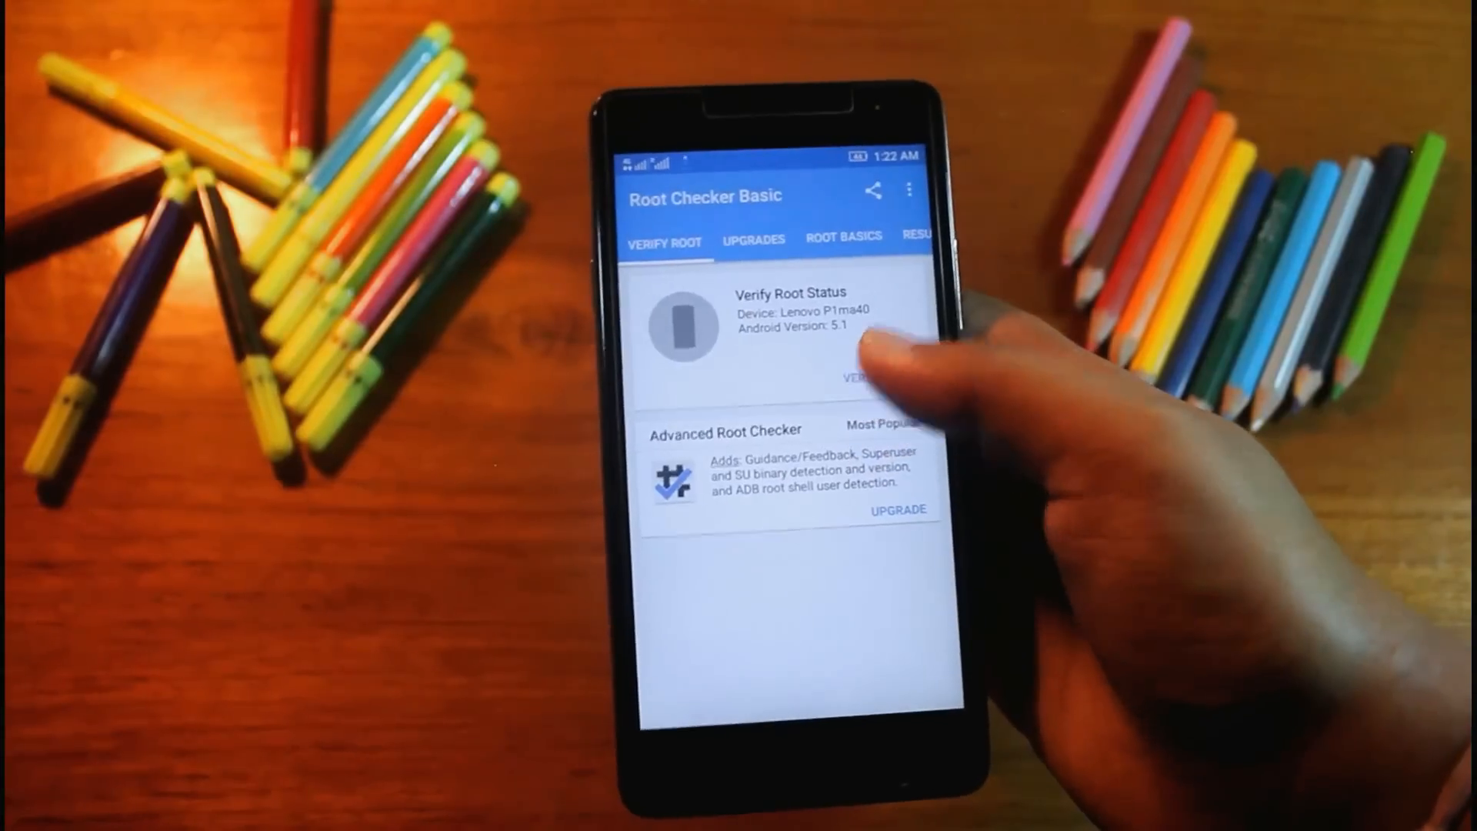
left_click(852, 377)
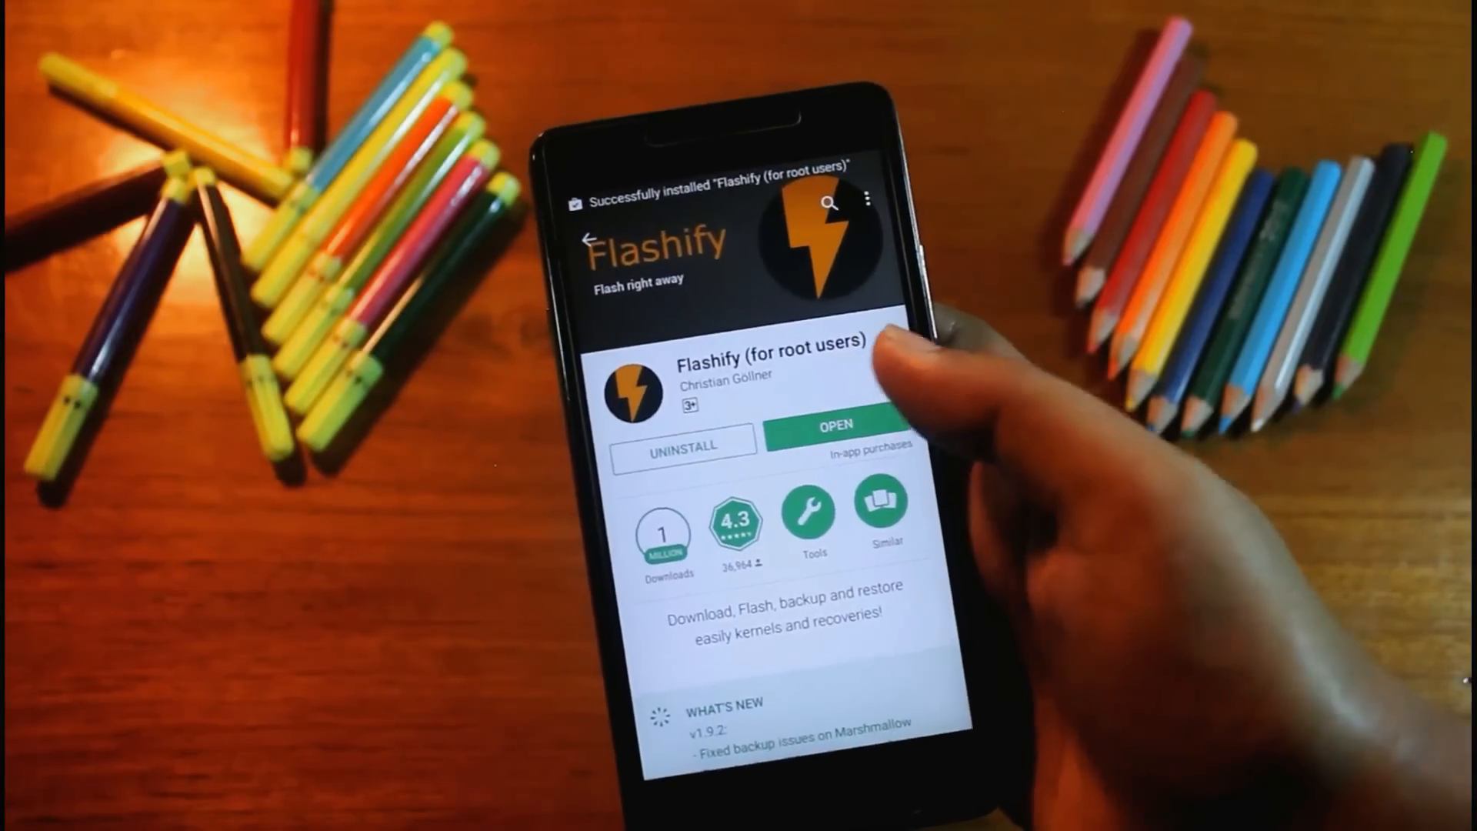
- Launch Flashify, accept the disclaimer, grant root access and go to Backup/Restore
left_click(833, 426)
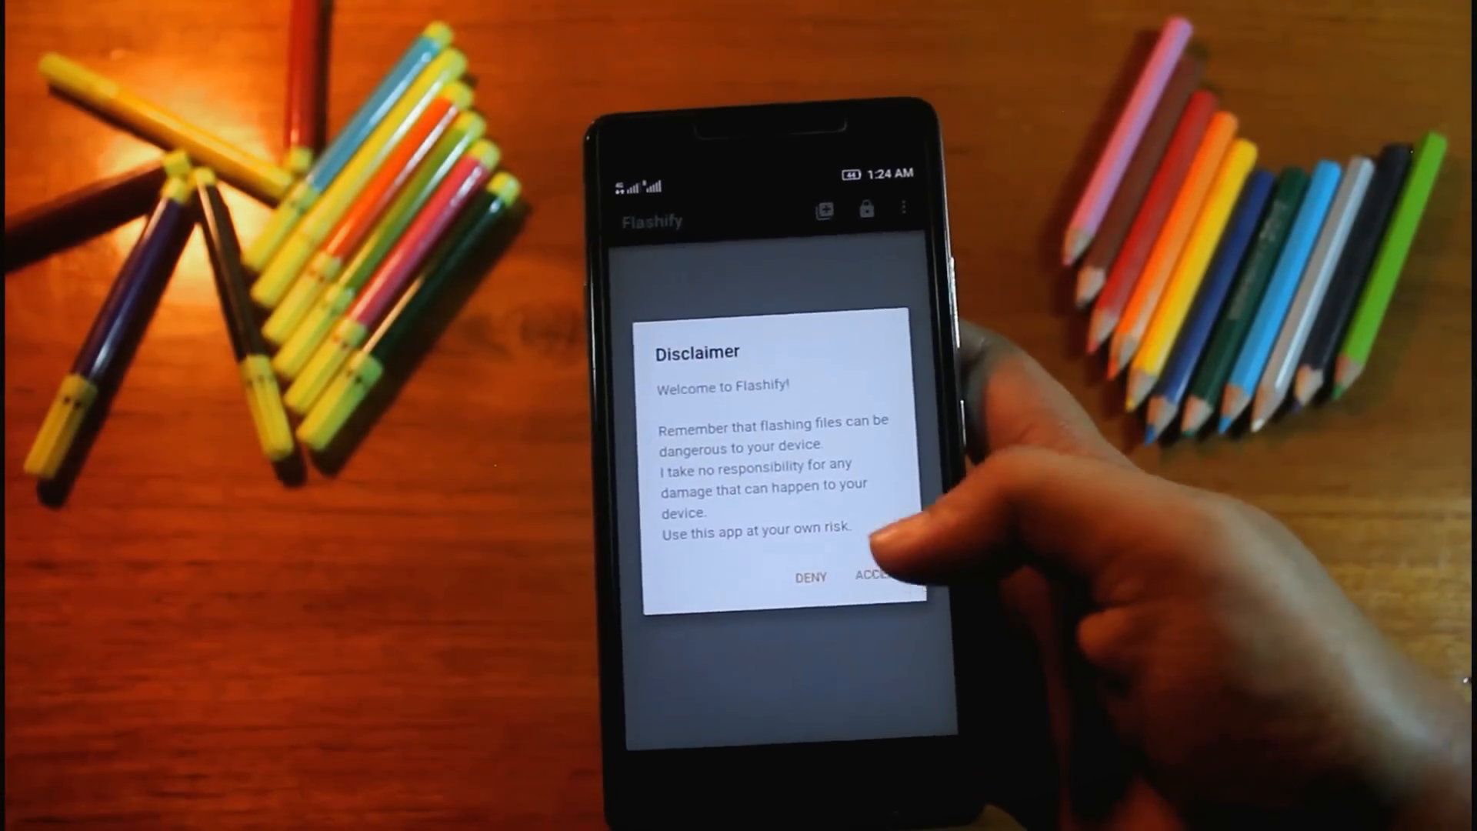
left_click(871, 575)
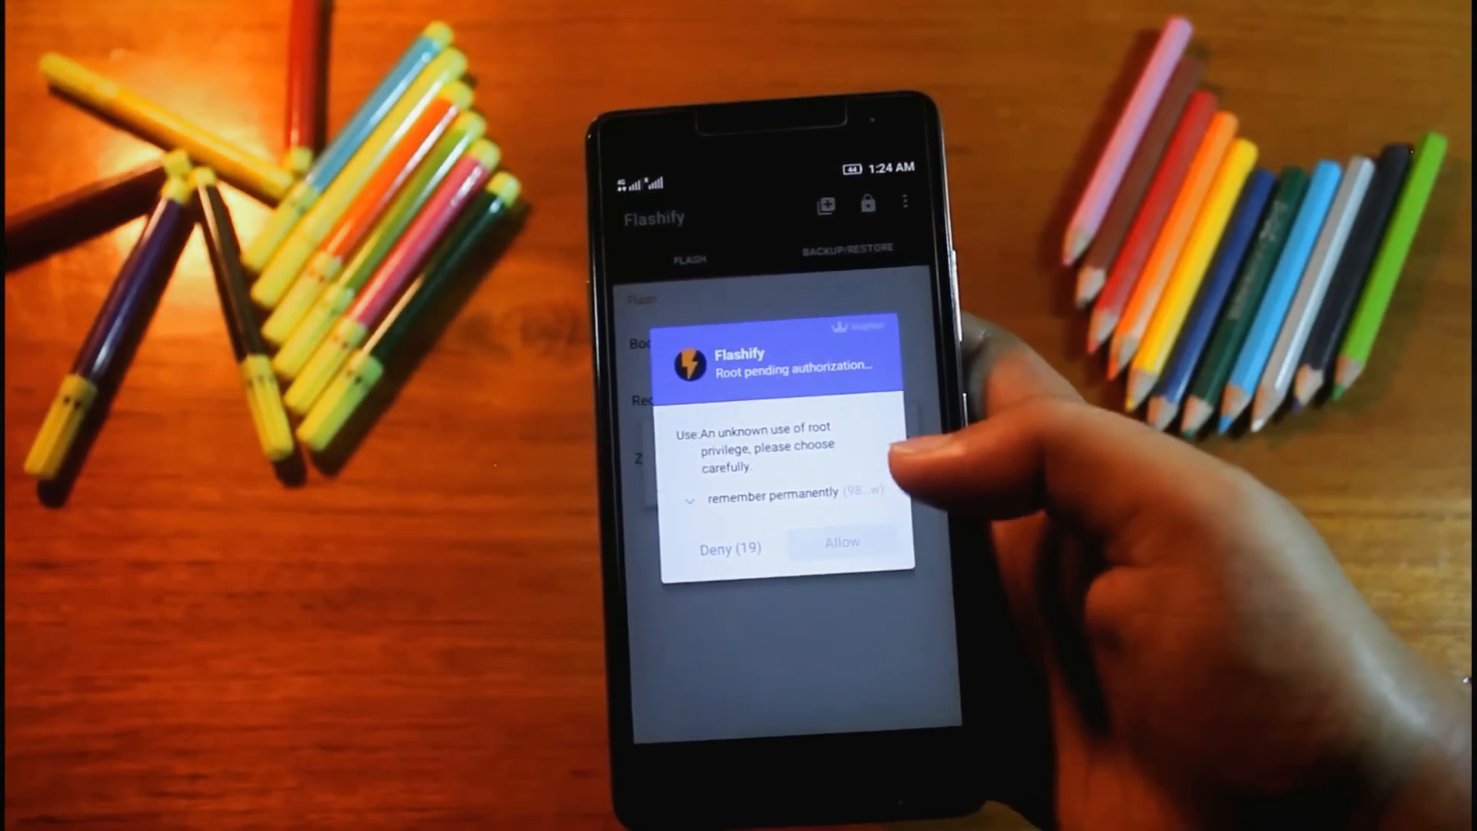
left_click(842, 543)
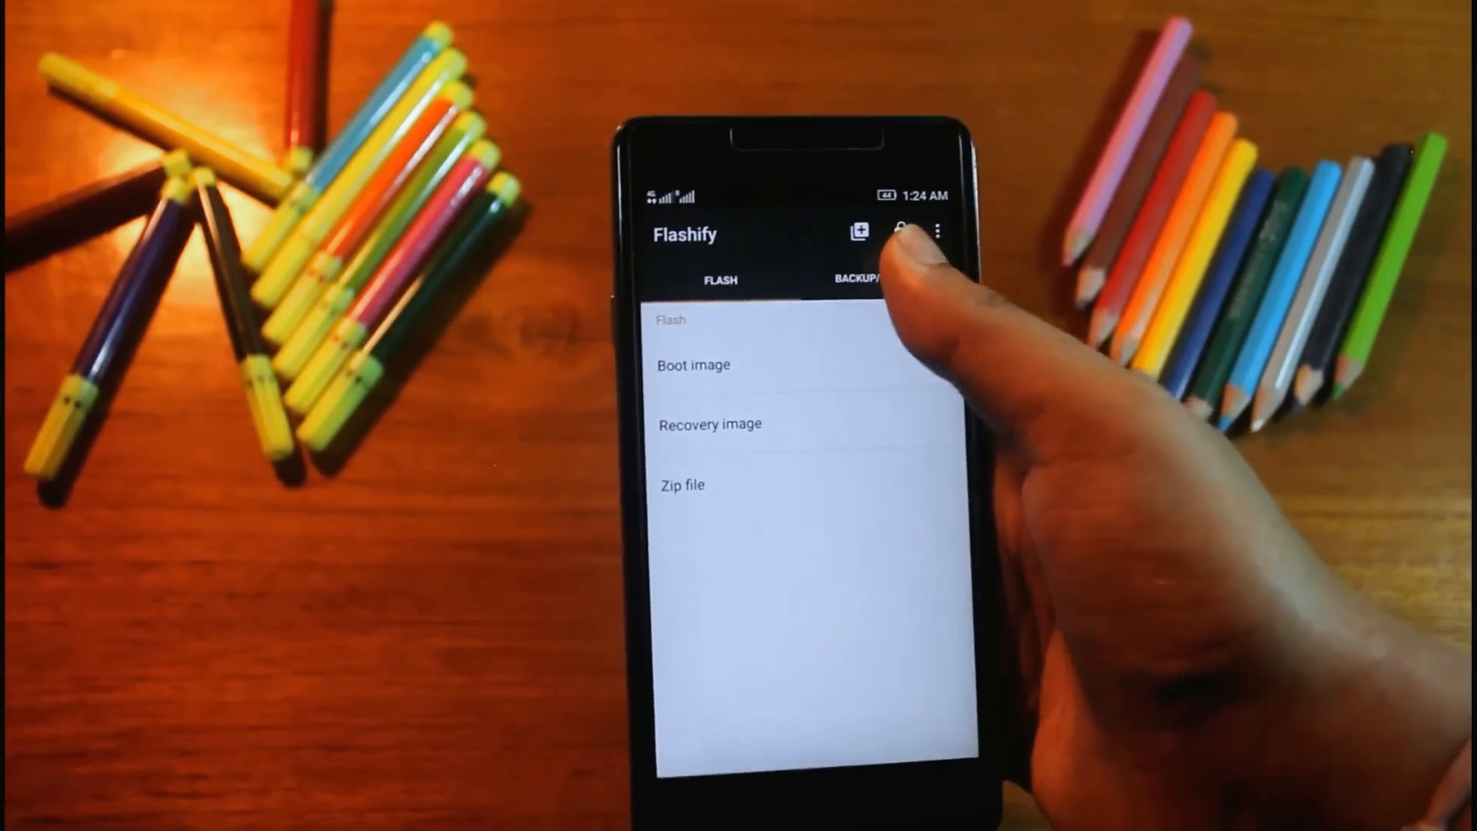
left_click(886, 279)
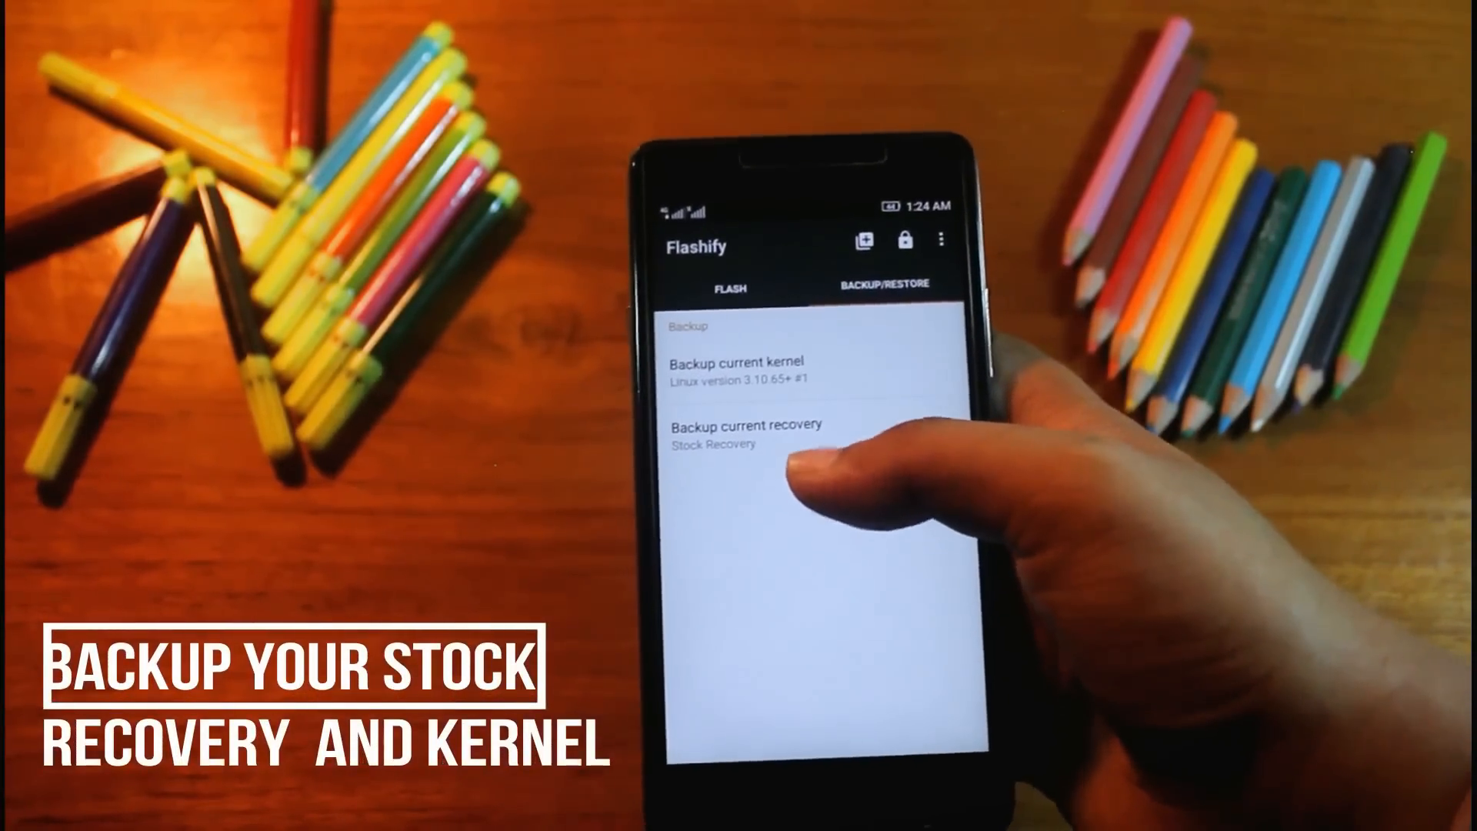
- Back up the current Stock Recovery and the current kernel to the SD card
left_click(743, 424)
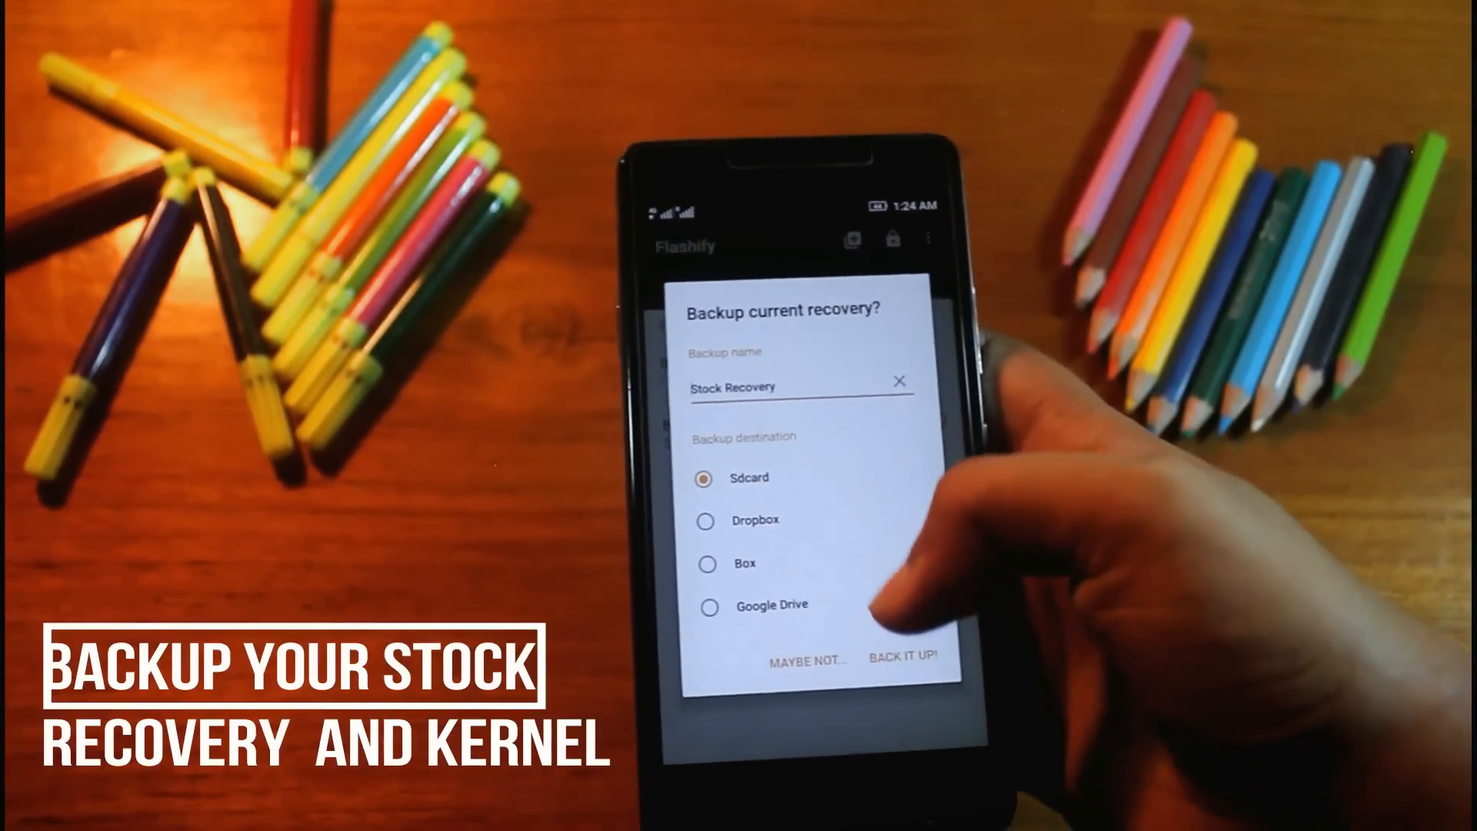
left_click(908, 655)
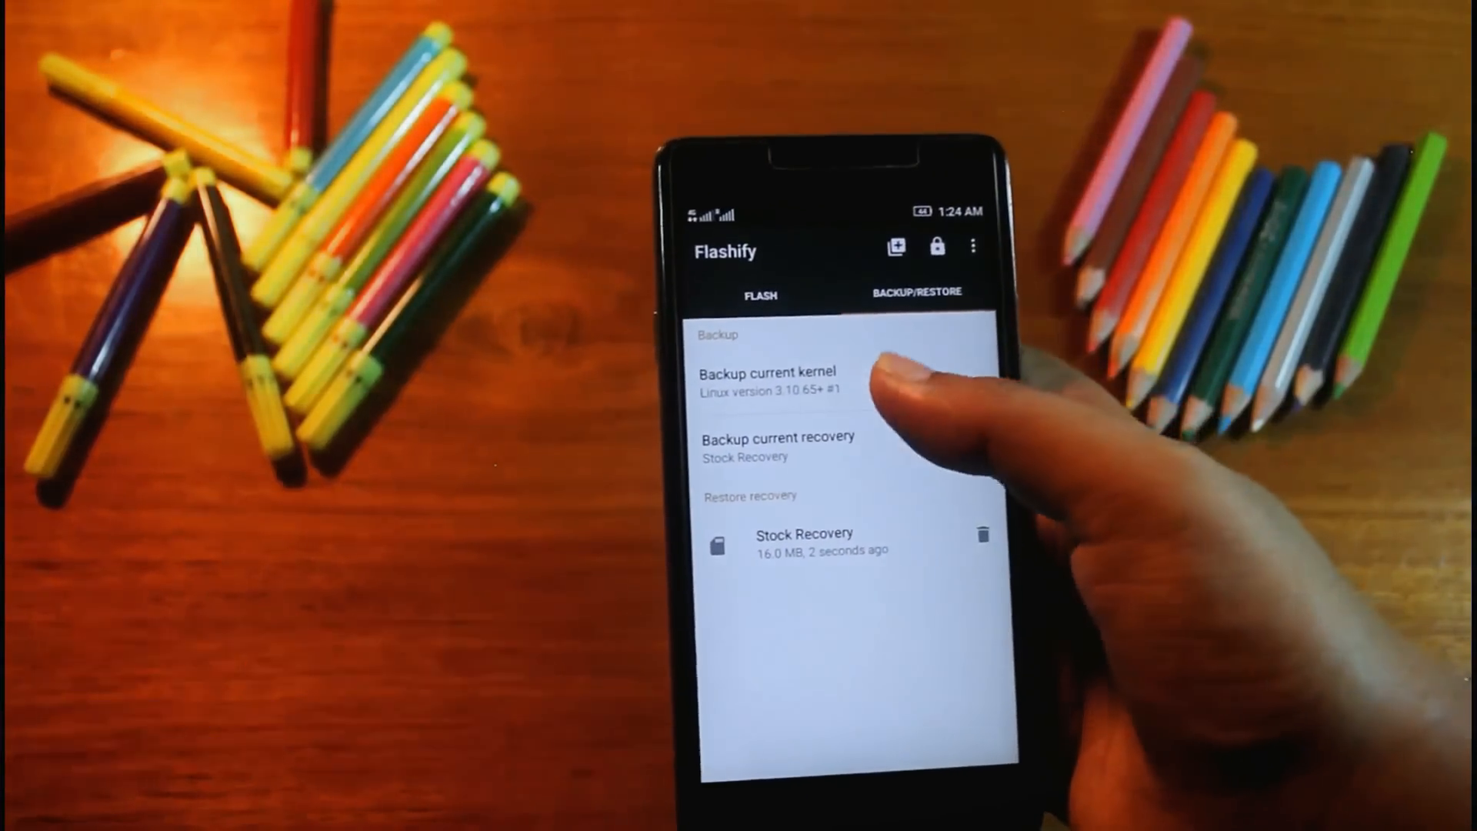
left_click(765, 371)
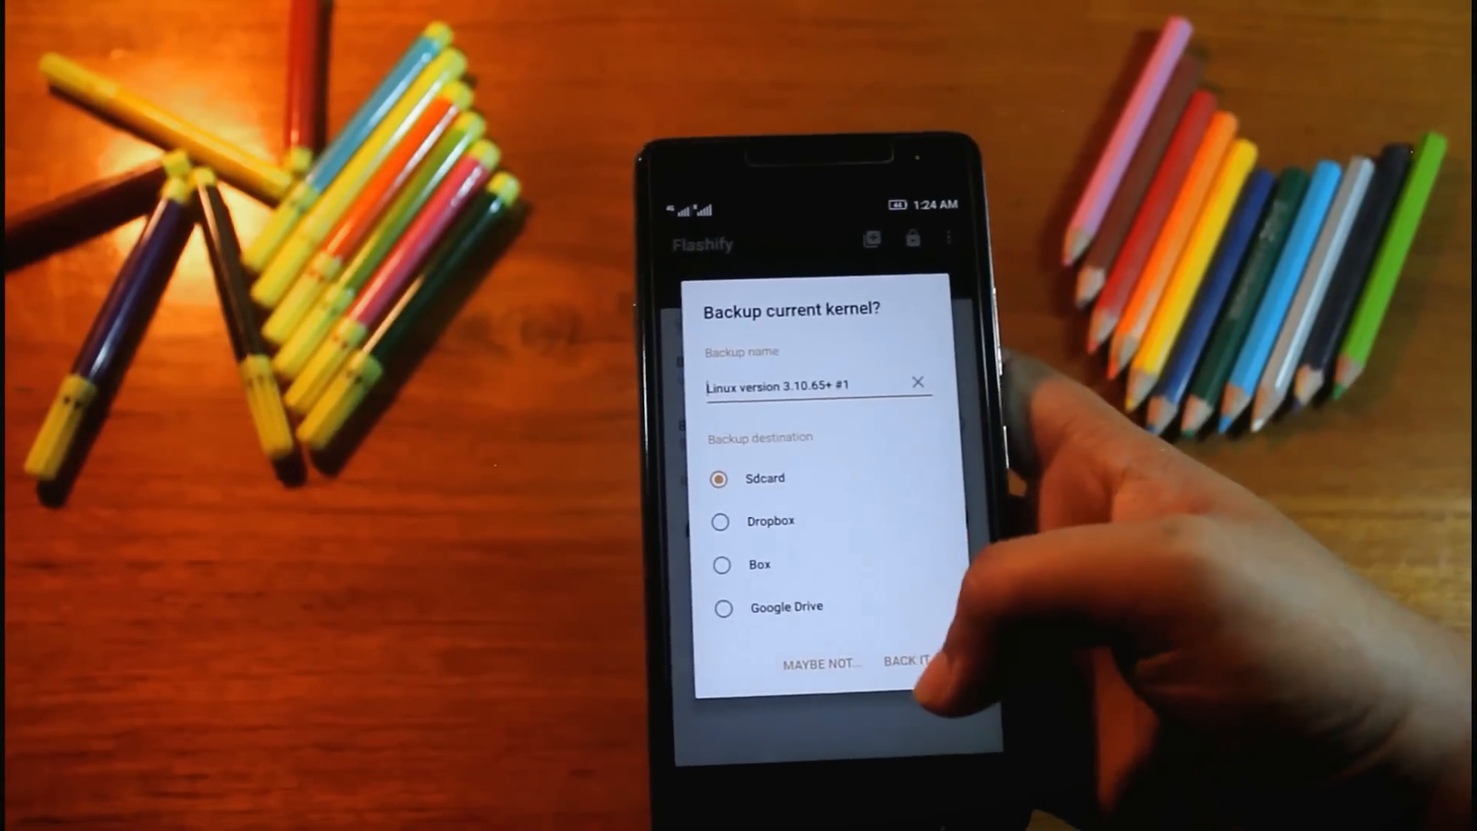
left_click(906, 662)
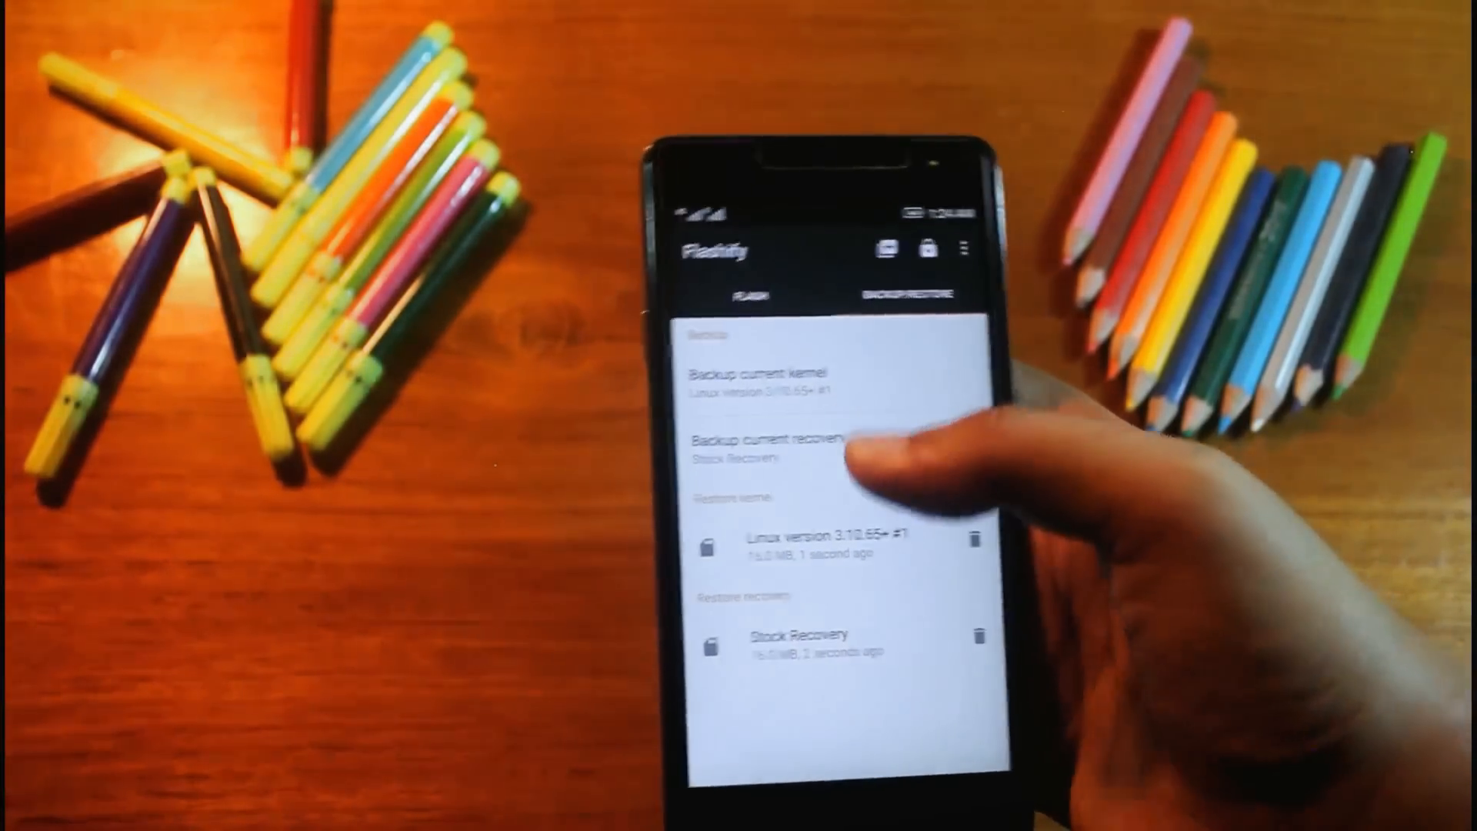
- Search the Flashify recovery-image device list for the Lenovo phone by name
left_click(777, 275)
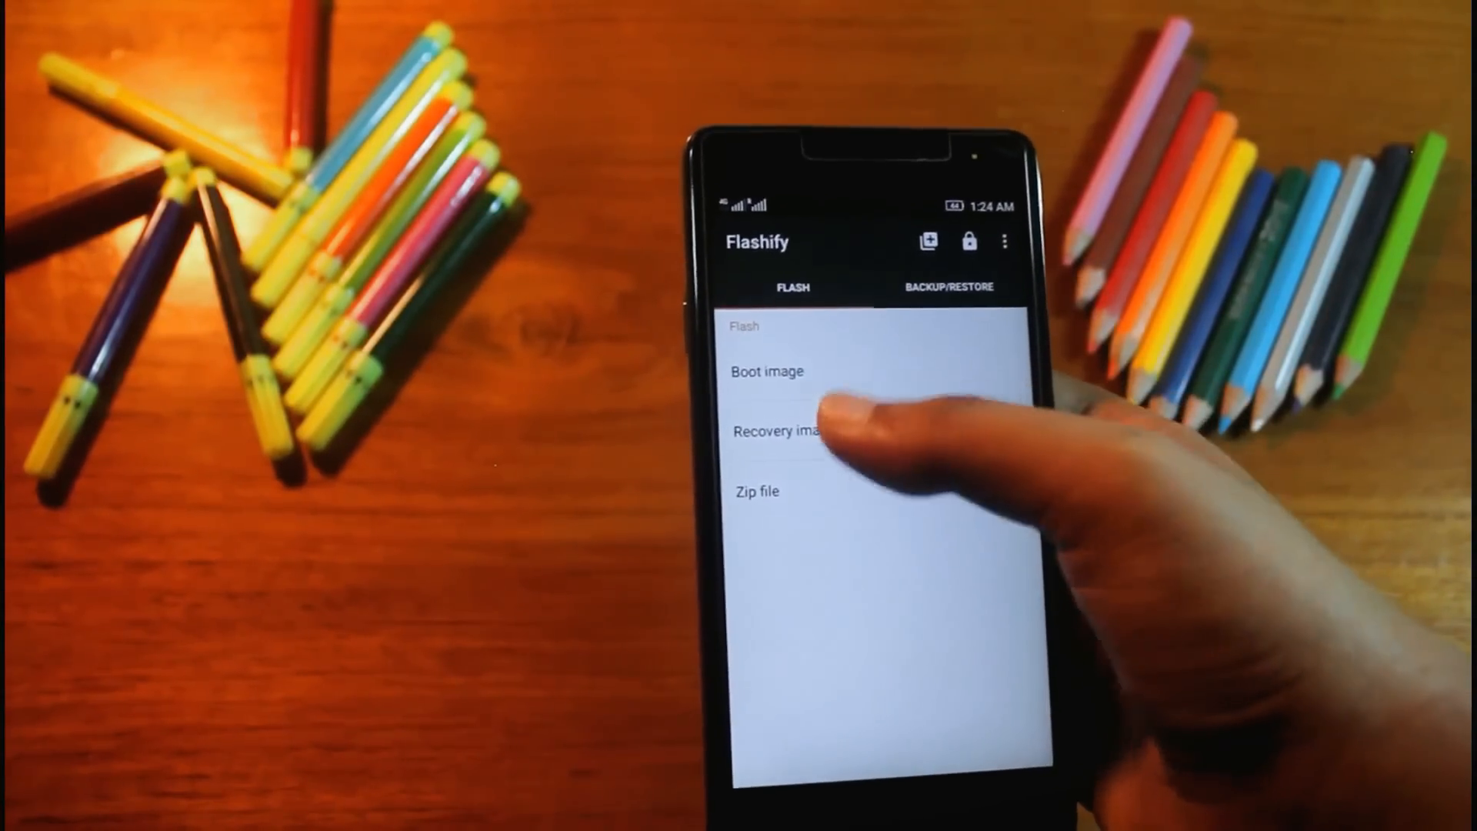
left_click(782, 431)
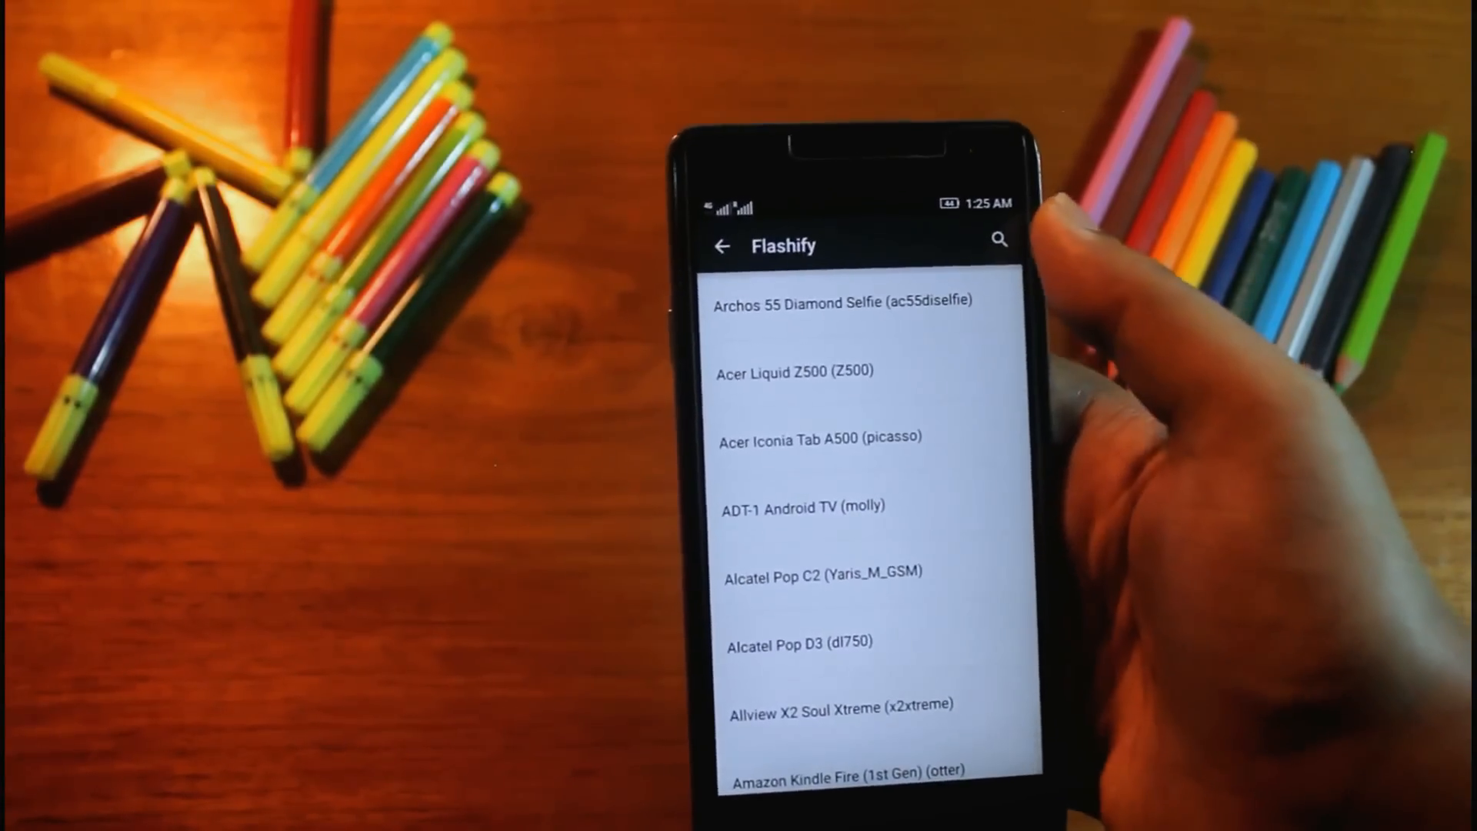
left_click(999, 242)
type("l")
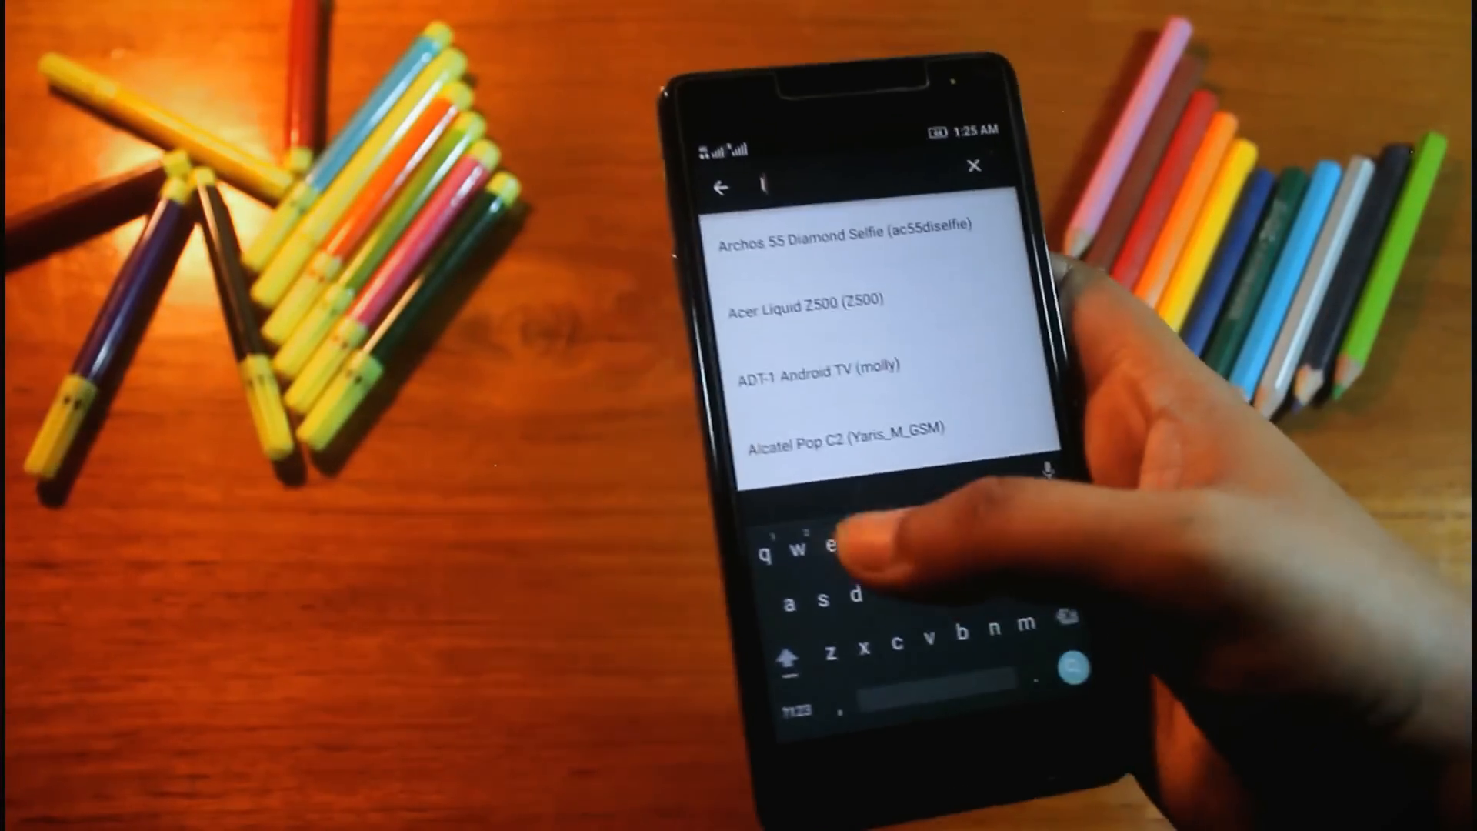
type("eno")
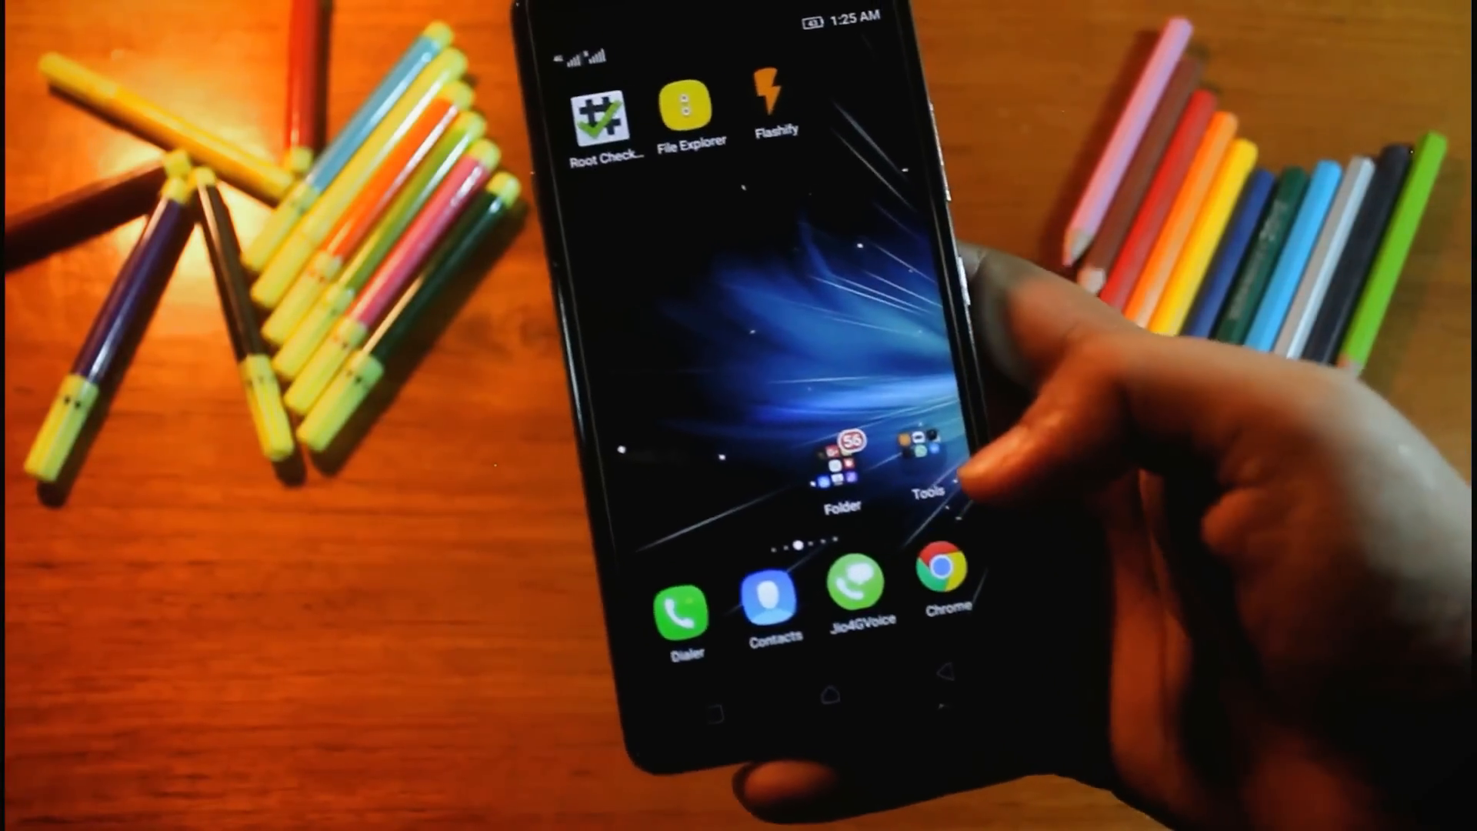
- Re-download Lenovo-Vibe-P1M-TWRP.zip in Chrome and confirm the download completed
left_click(942, 574)
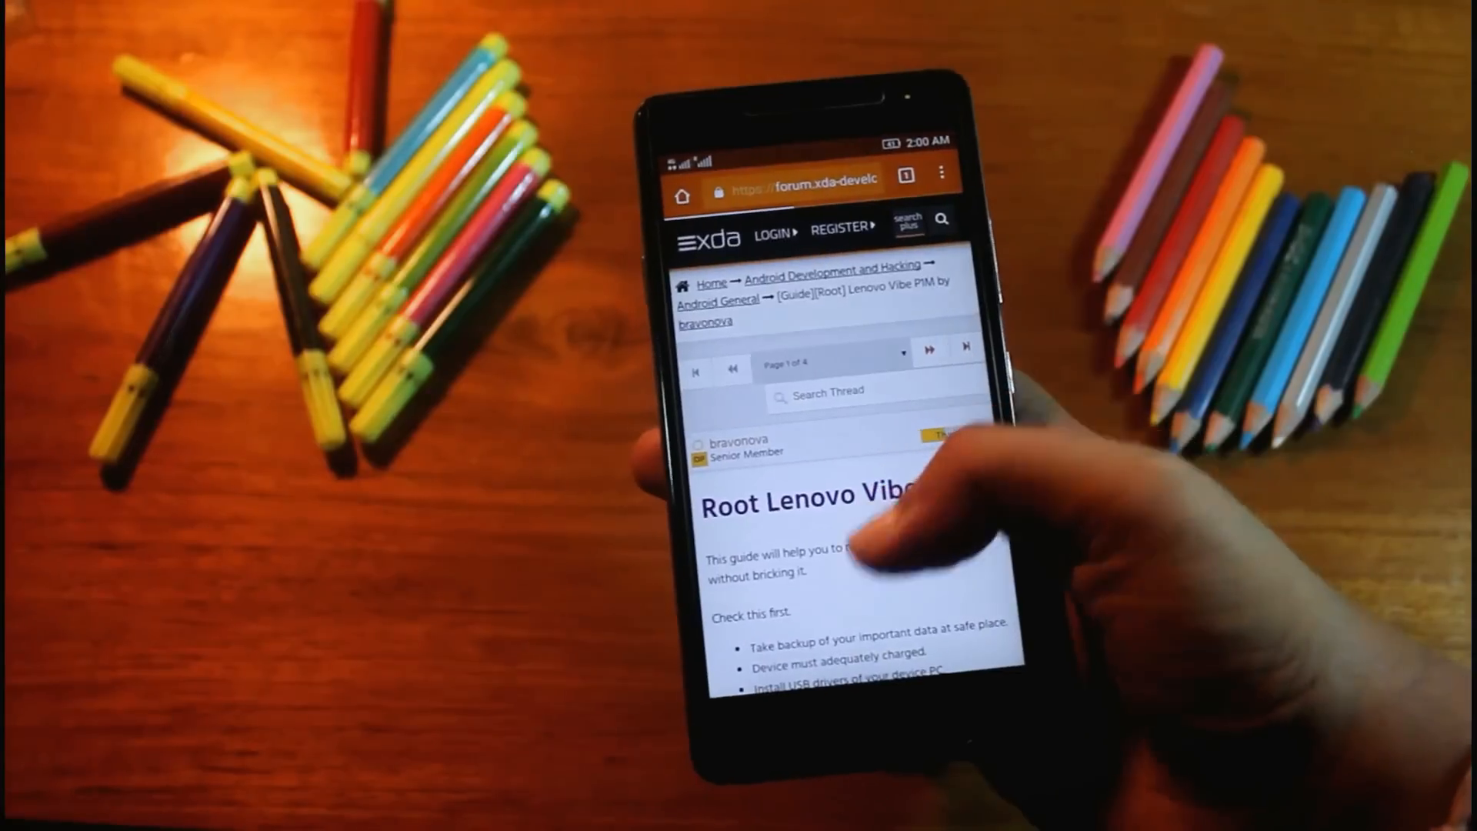
scroll("down", 3)
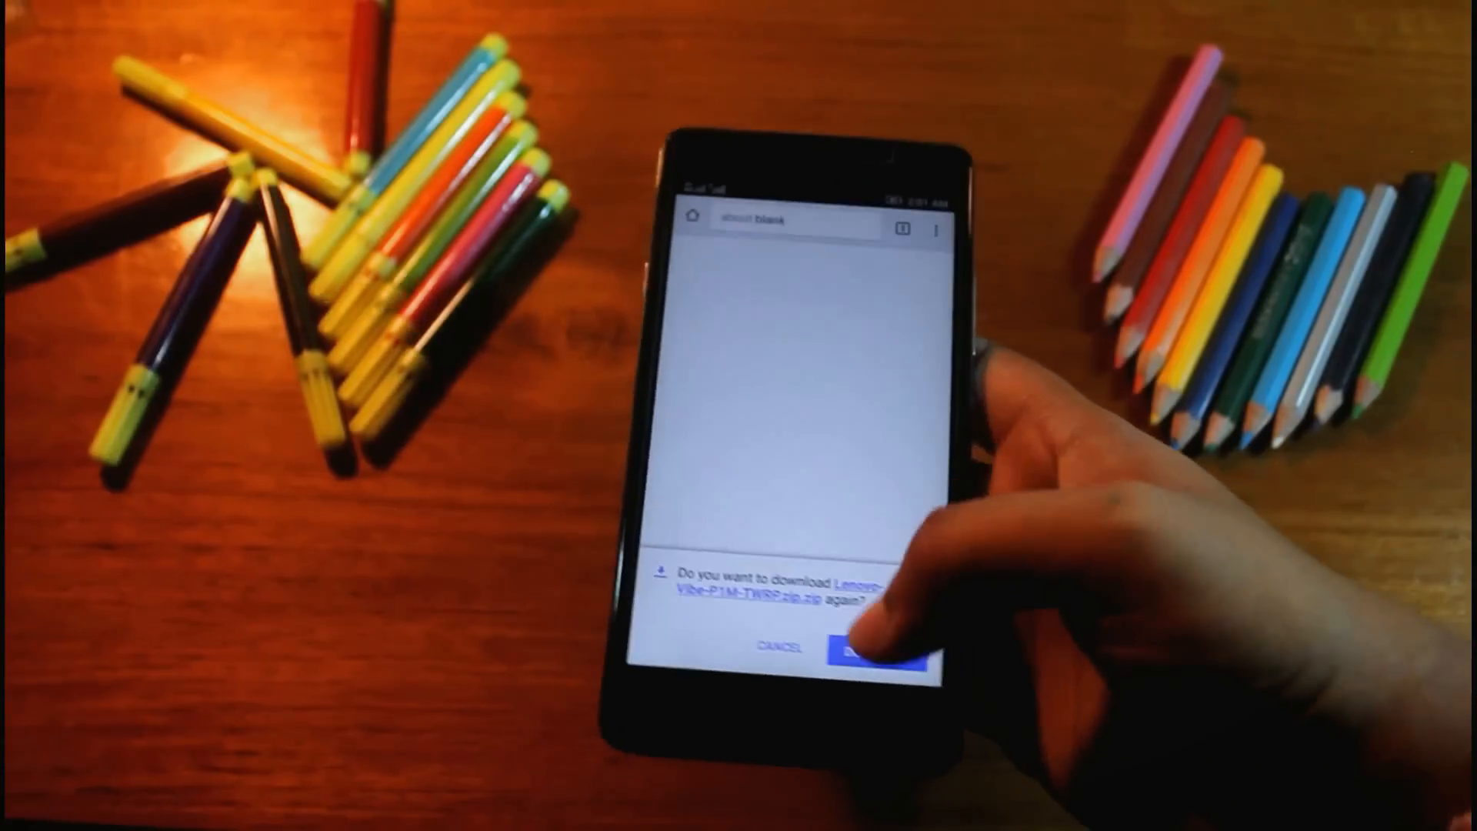
left_click(871, 651)
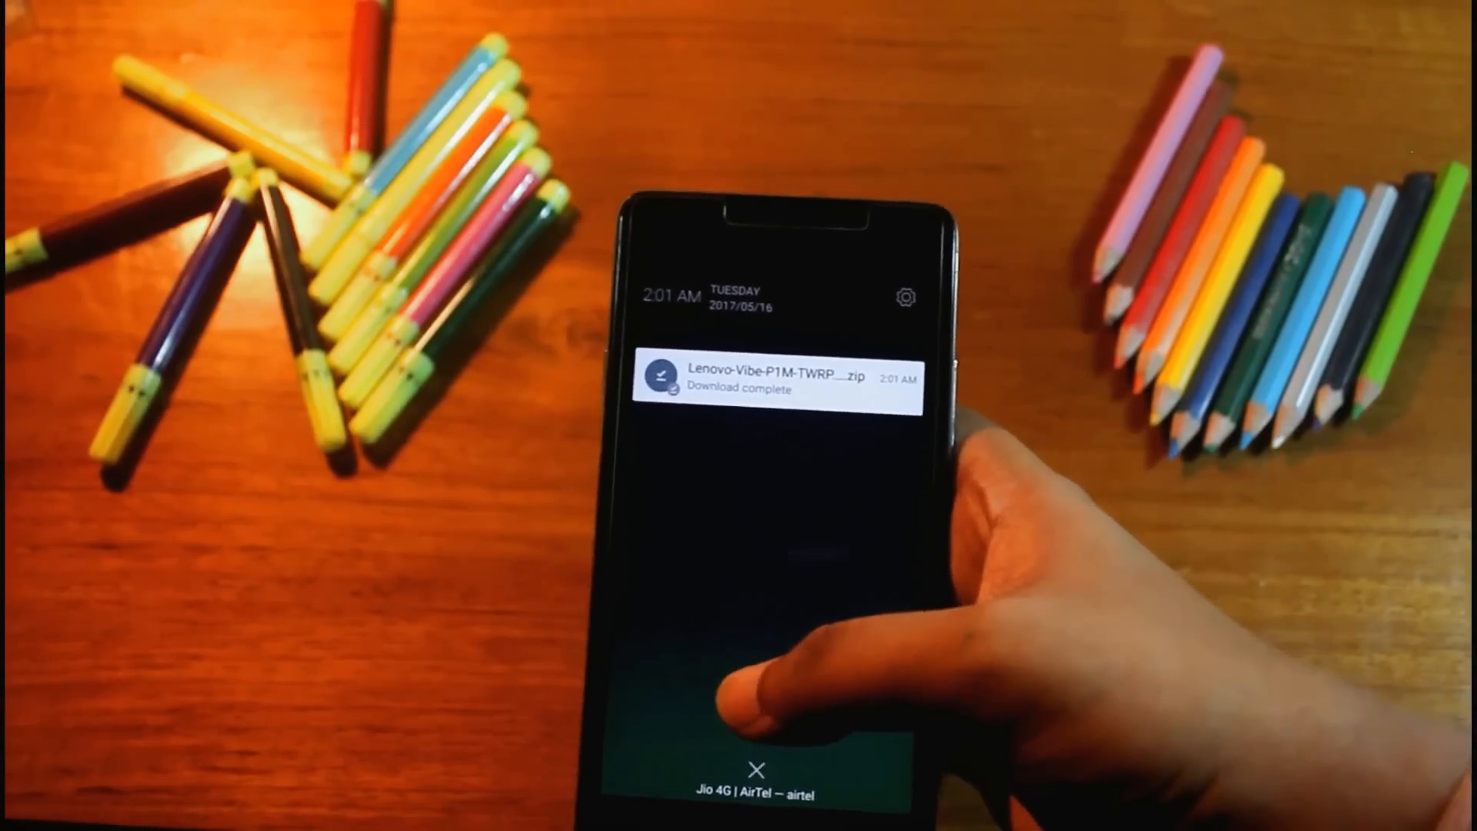
left_click(776, 380)
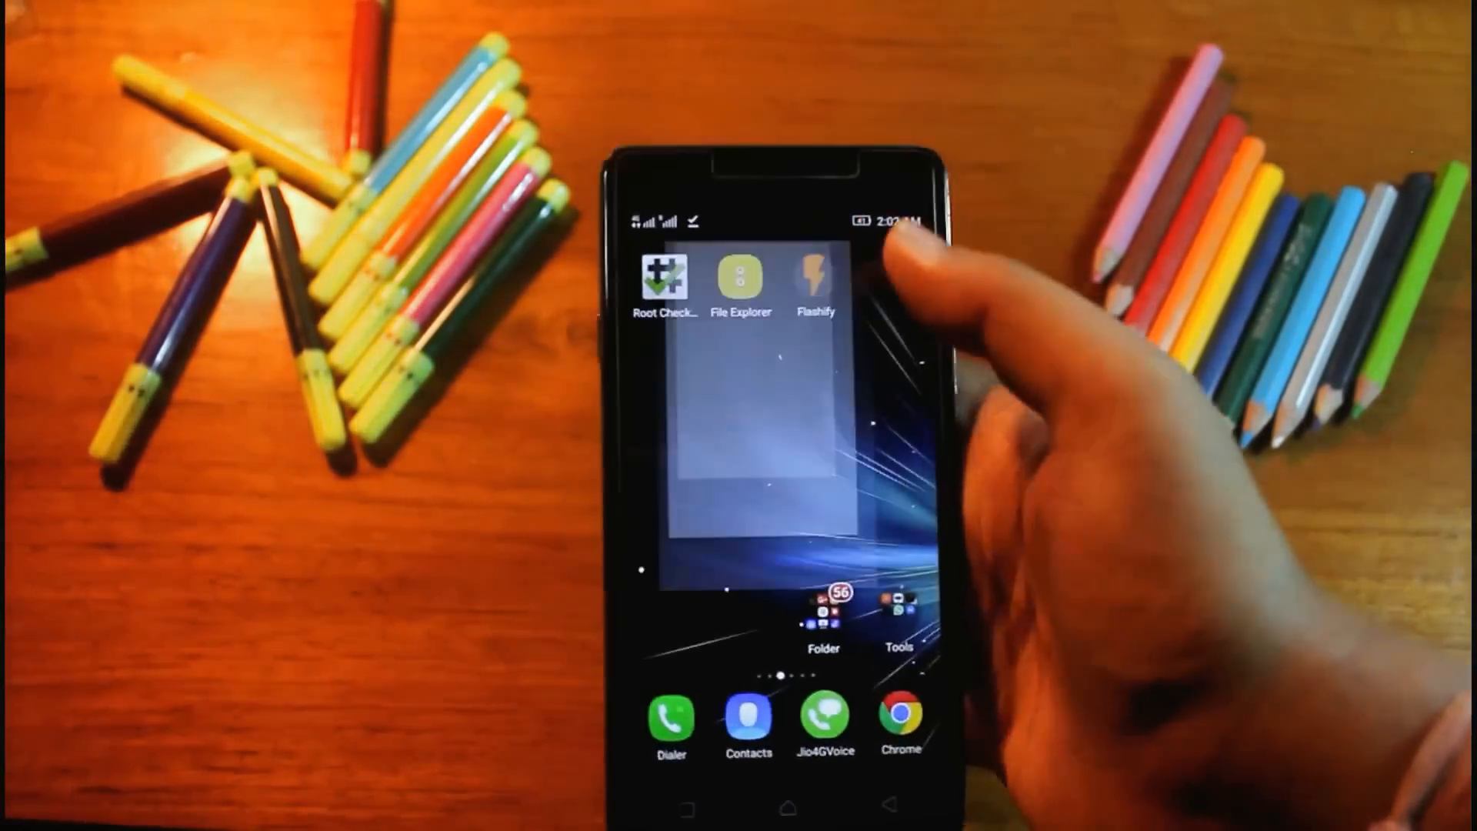
- Confirm the twrp p1m folder exists on the SD card in File Explorer, then return to Flashify
left_click(740, 280)
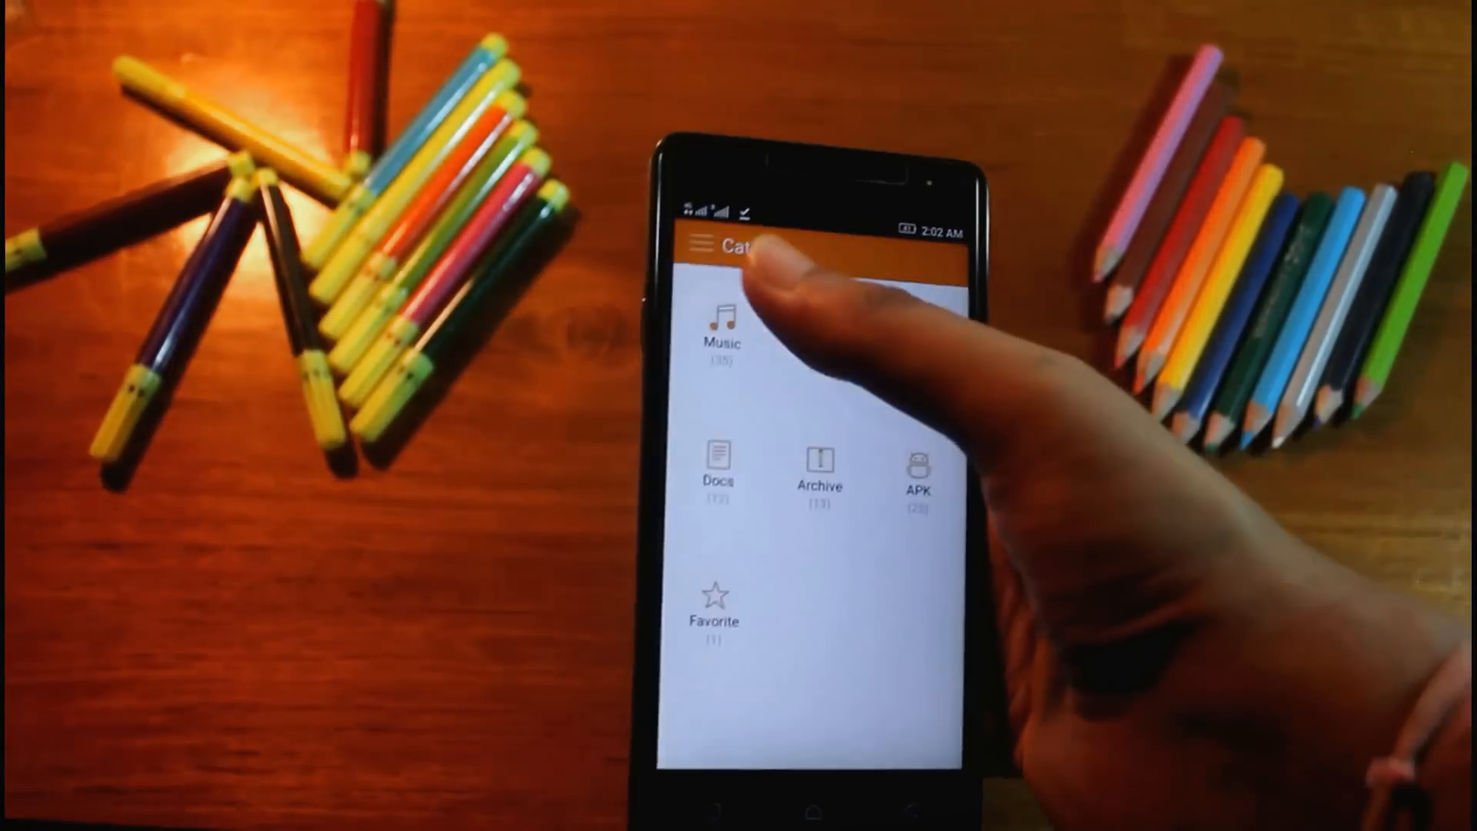
left_click(720, 334)
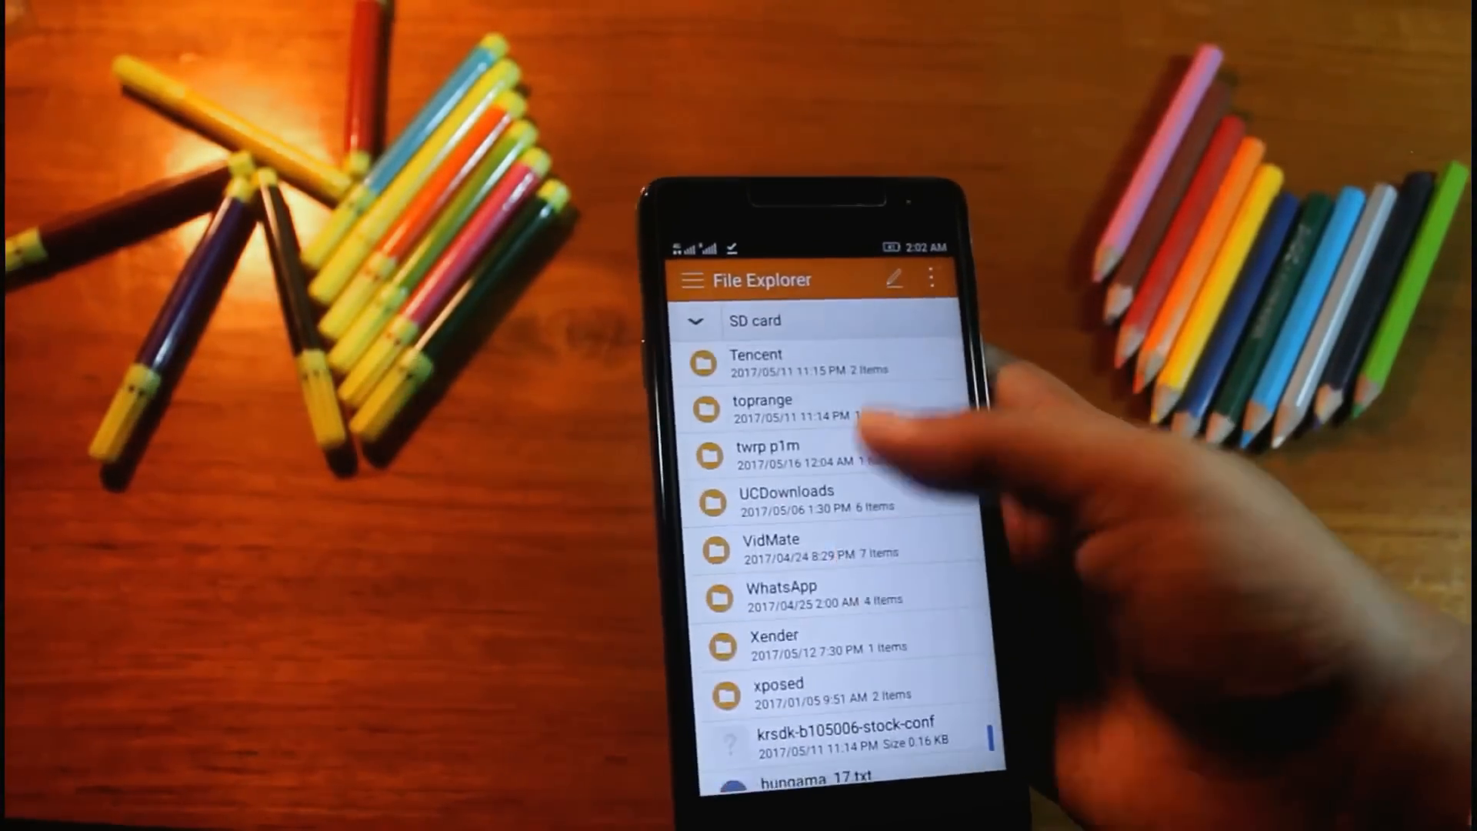
left_click(766, 452)
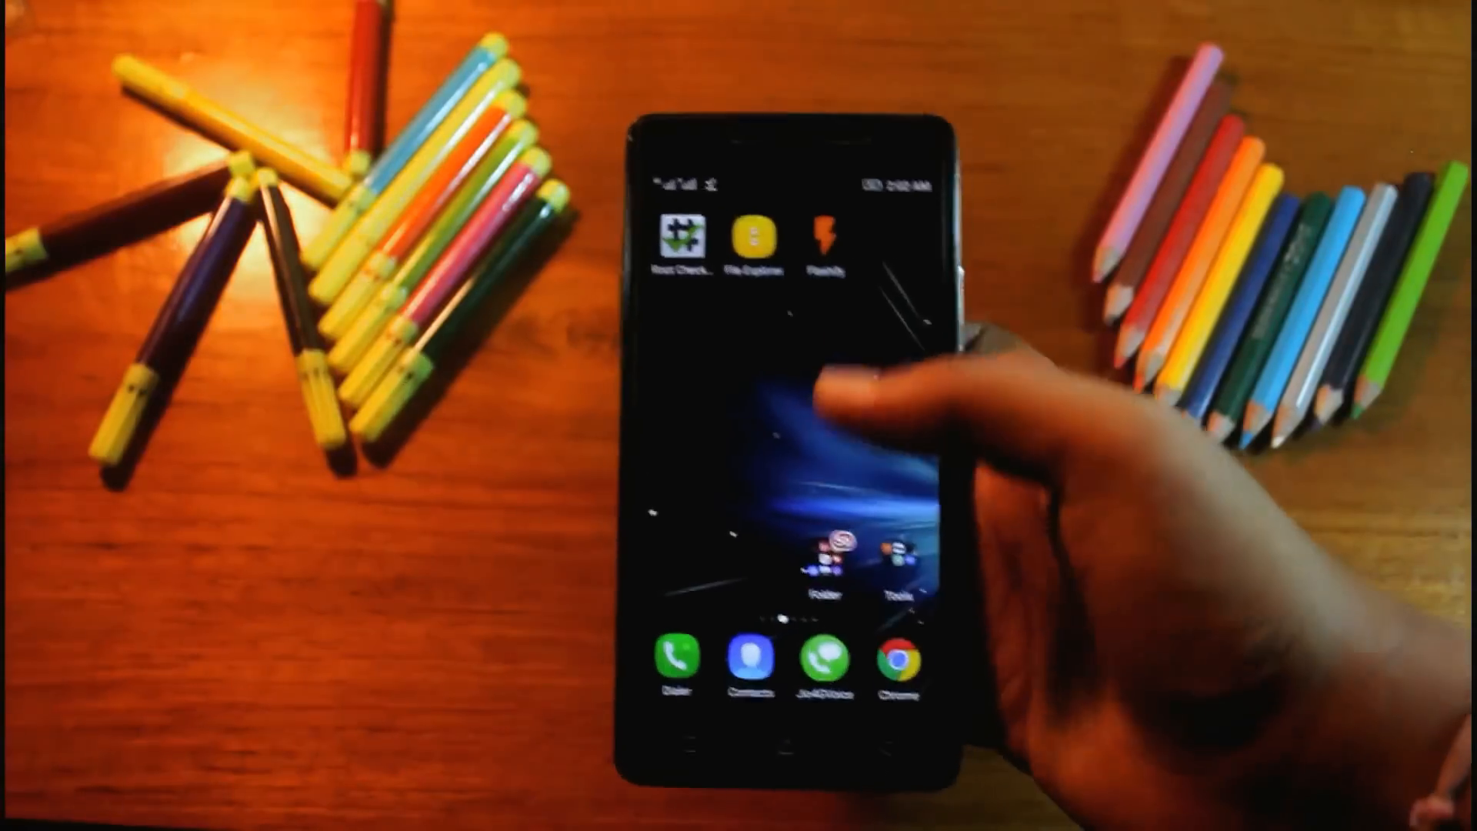
left_click(827, 239)
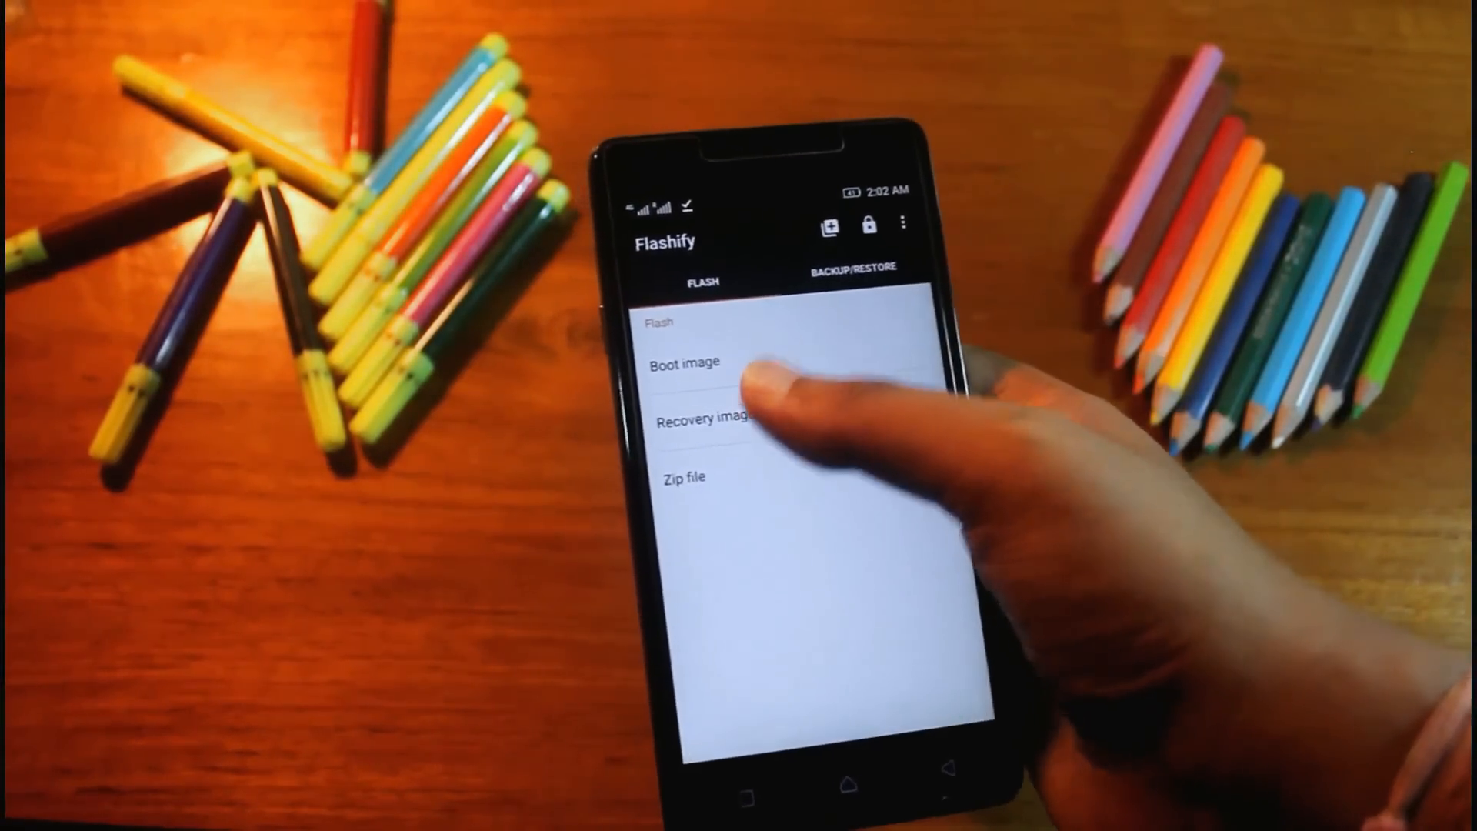
- Select recovery.img from the twrp p1m TWRP zip as the recovery image to flash
left_click(702, 420)
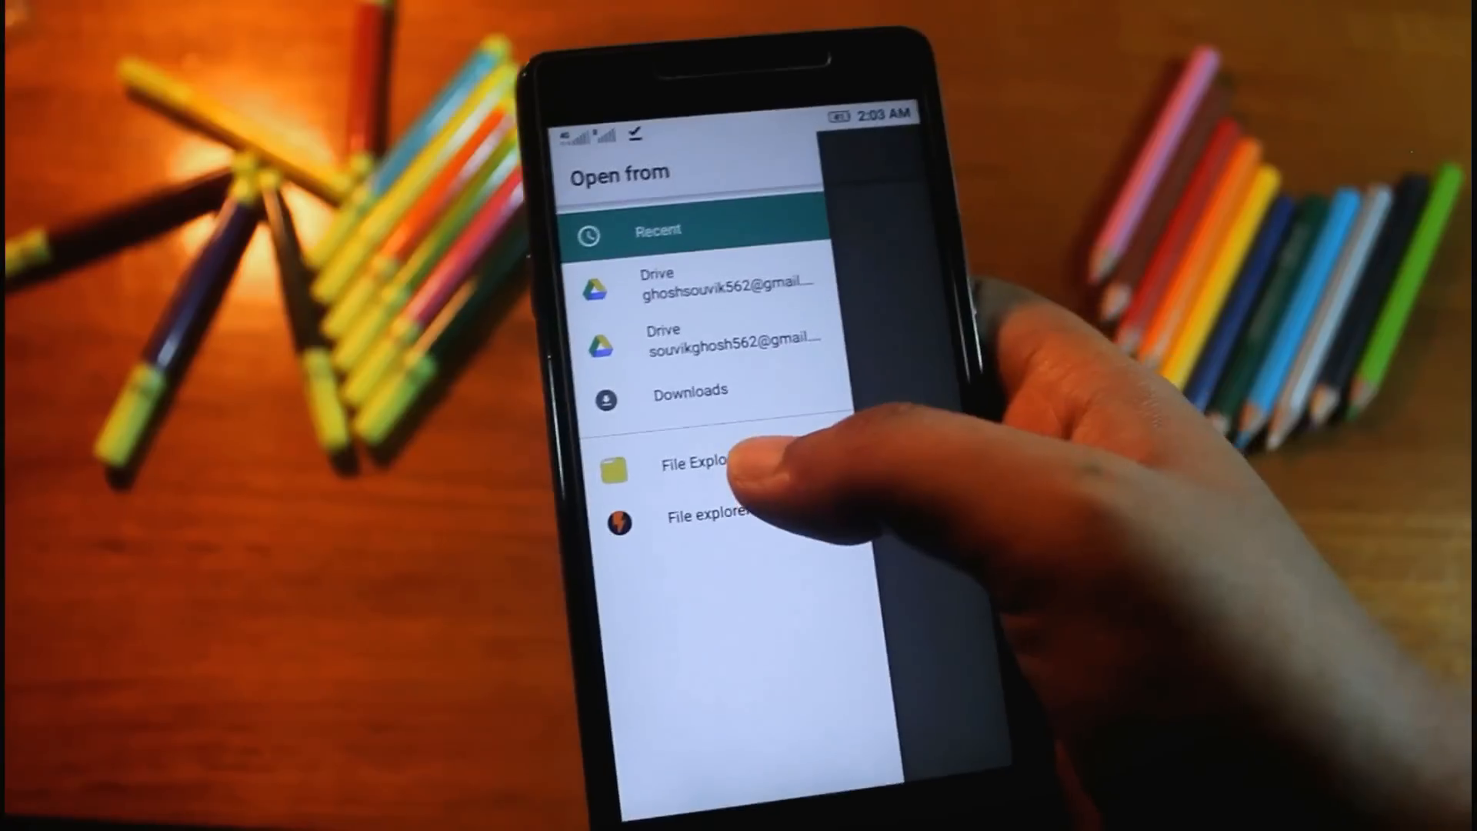
left_click(702, 467)
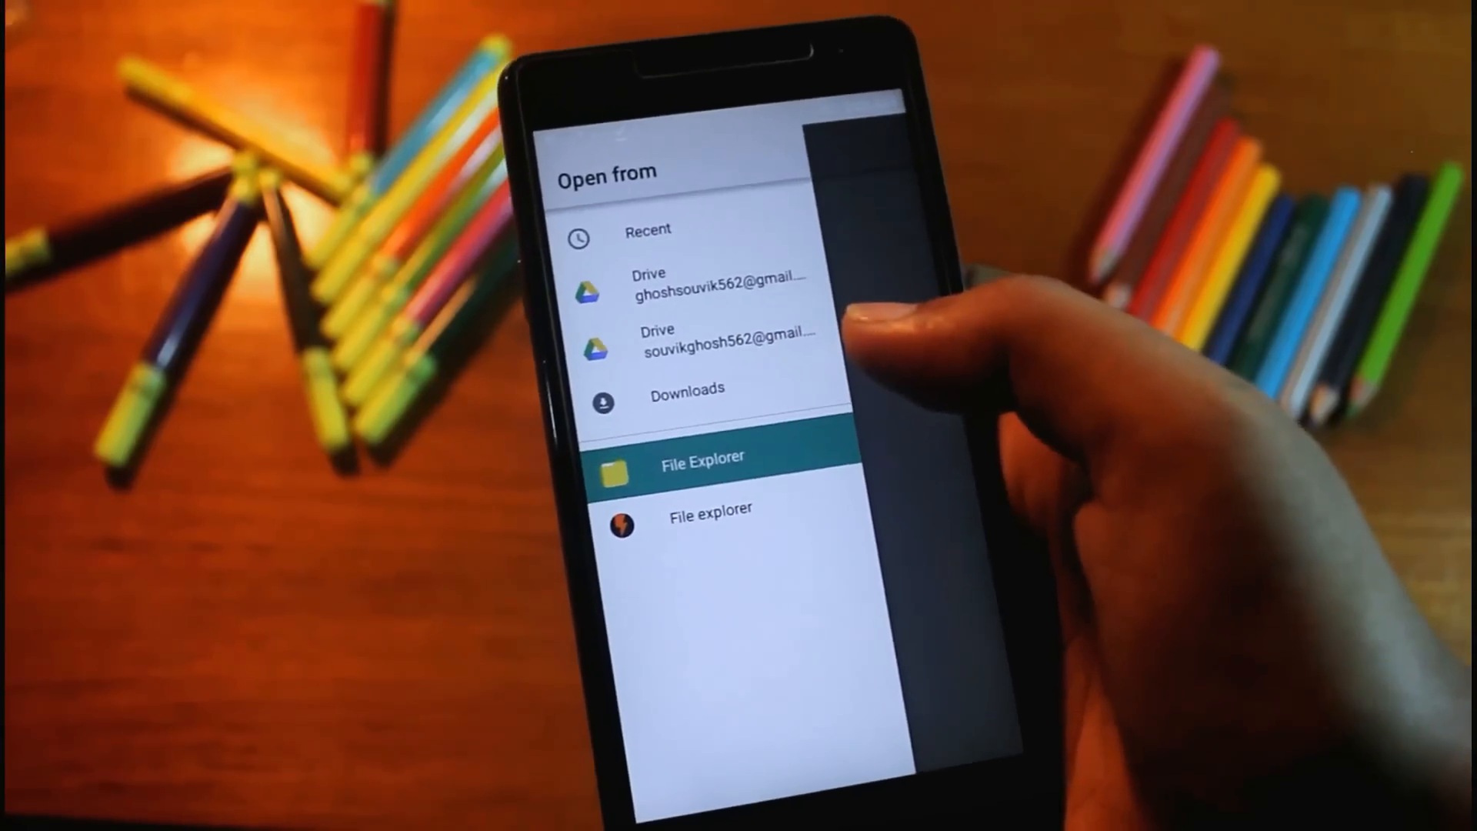
left_click(701, 462)
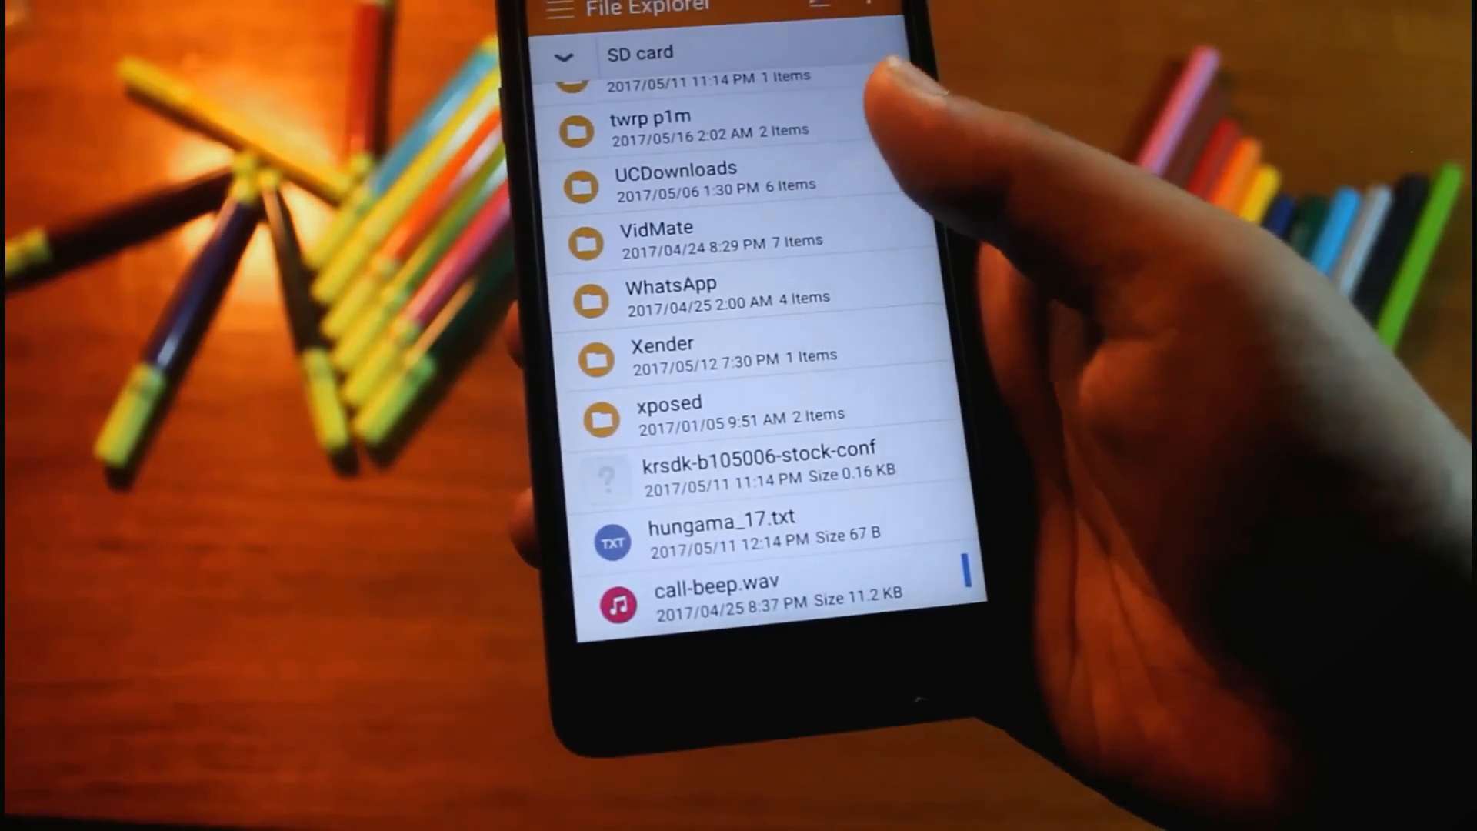
left_click(649, 124)
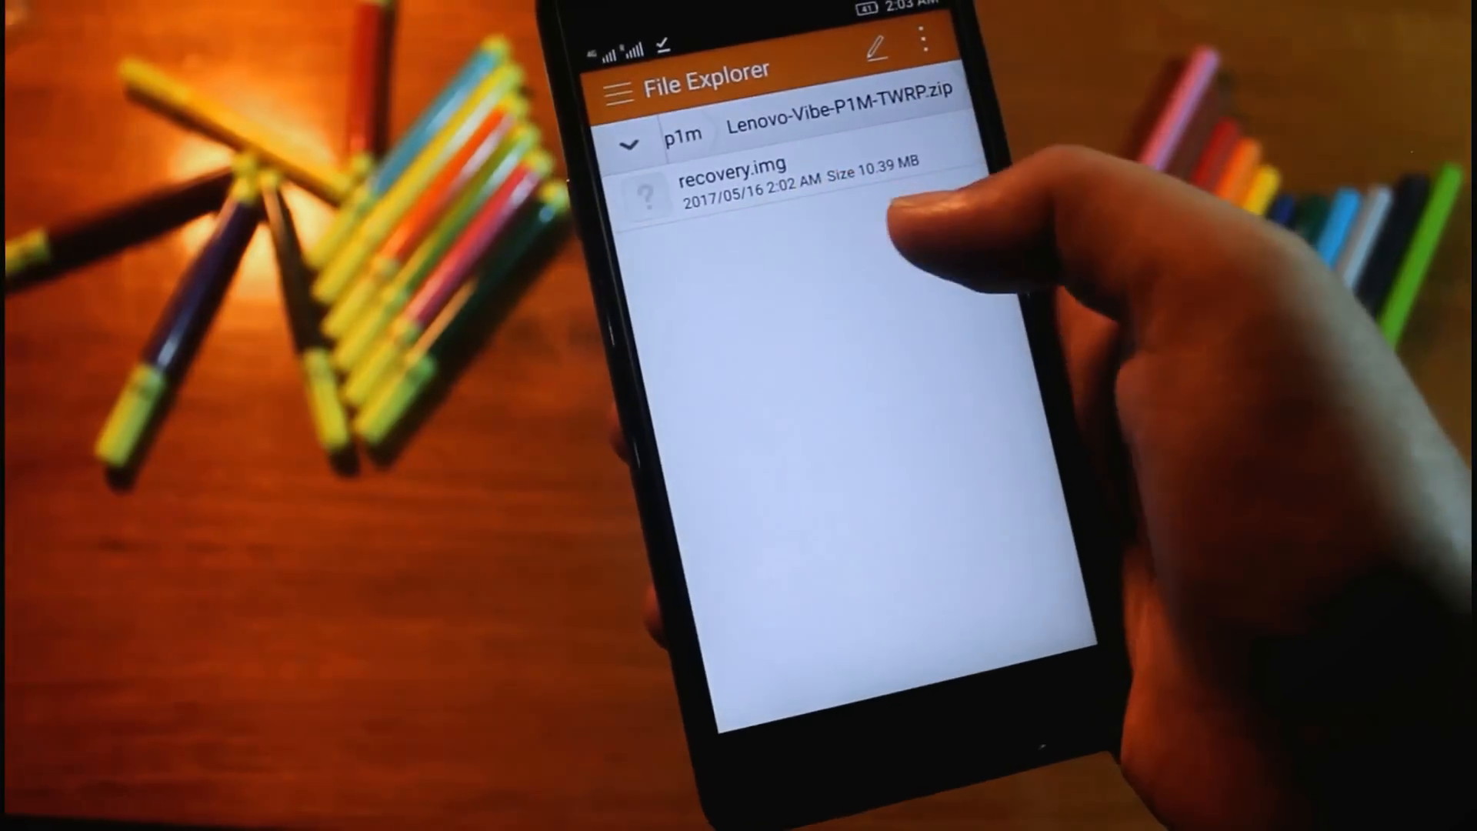
left_click(731, 178)
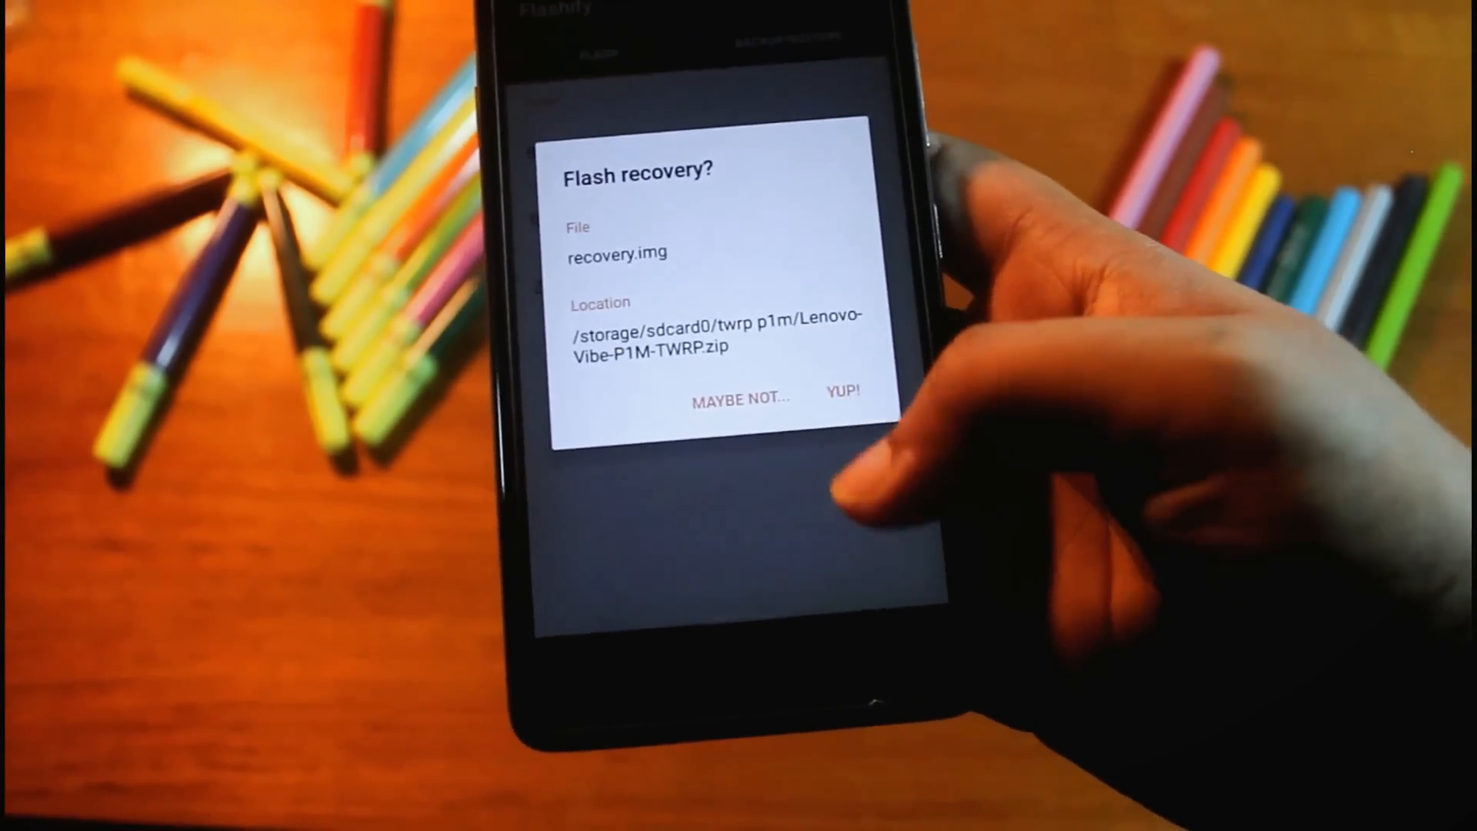
- Flash recovery.img and reboot the phone once flashing completes
left_click(841, 396)
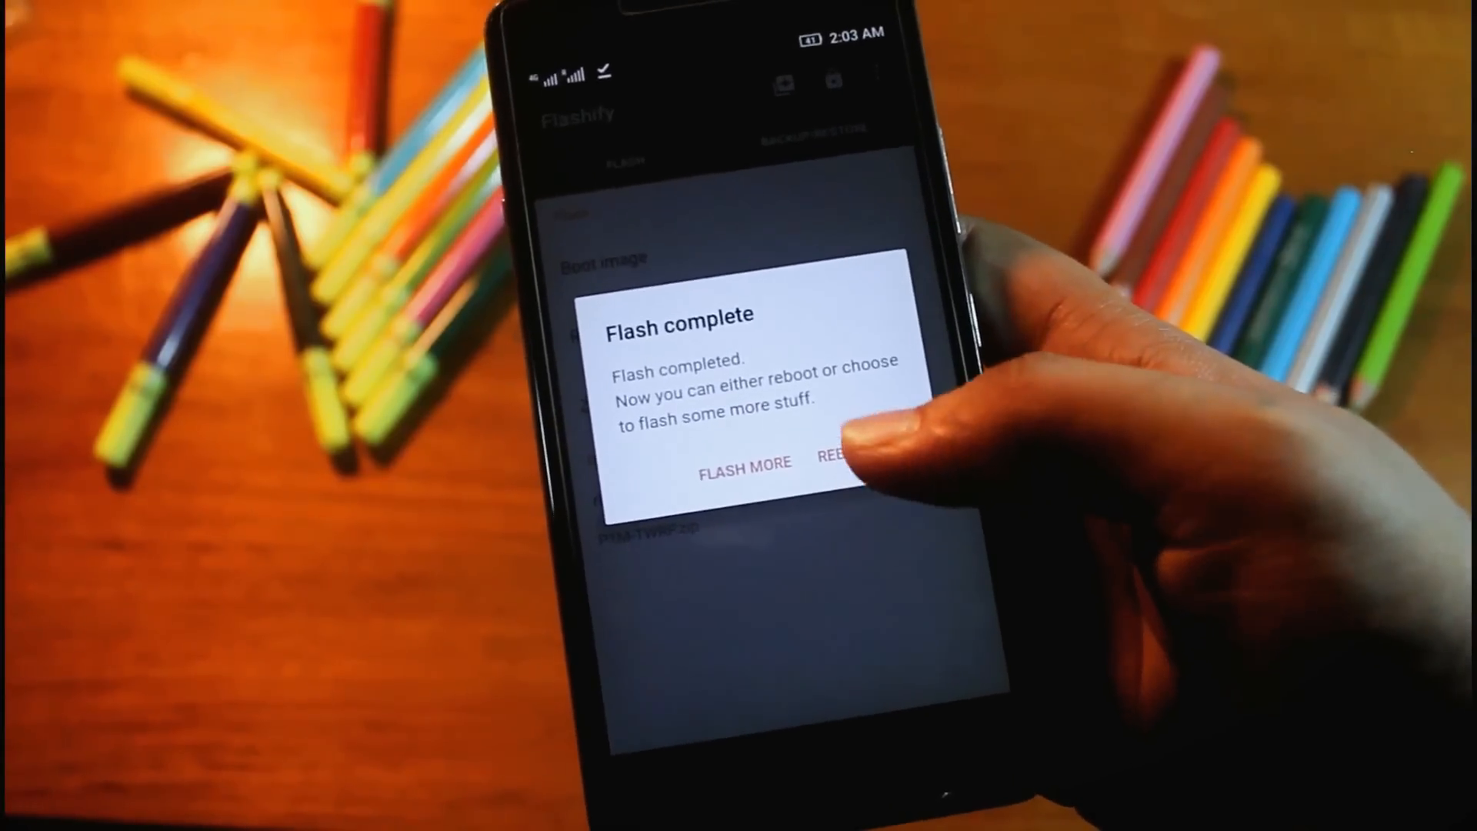
left_click(839, 468)
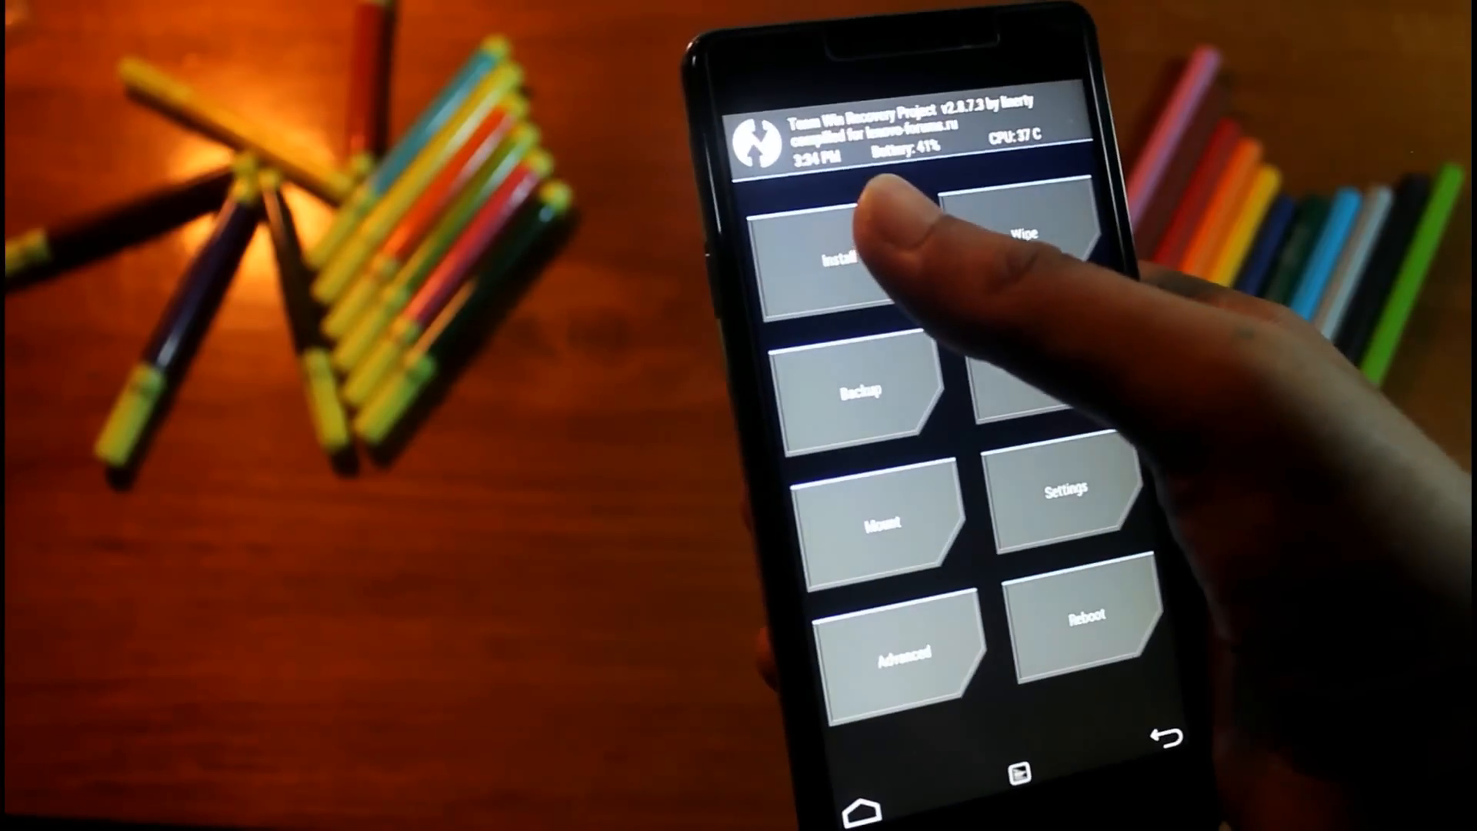
- From the TWRP main menu reboot into the normal system and reopen Flashify
left_click(837, 261)
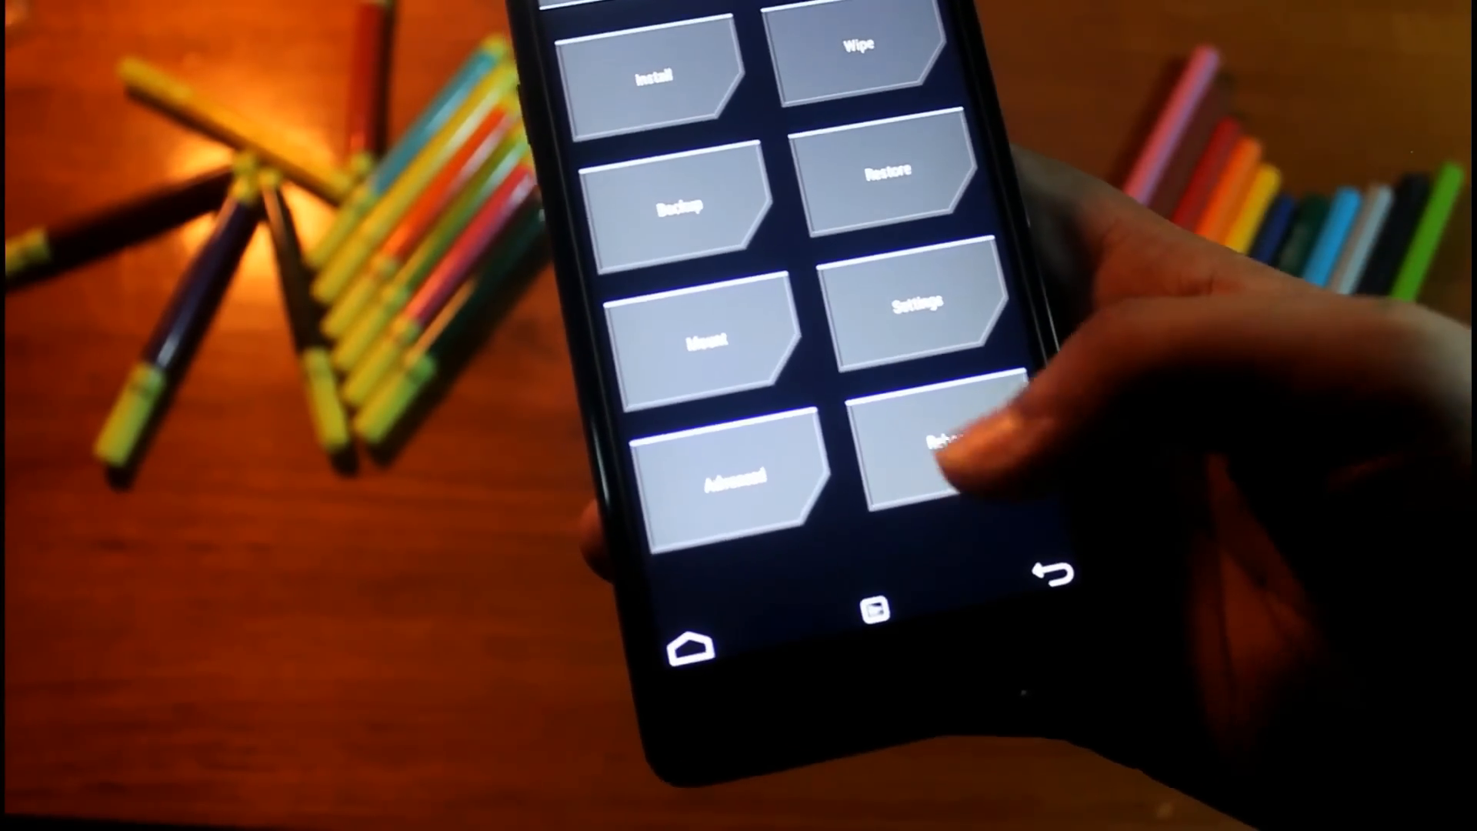
left_click(942, 452)
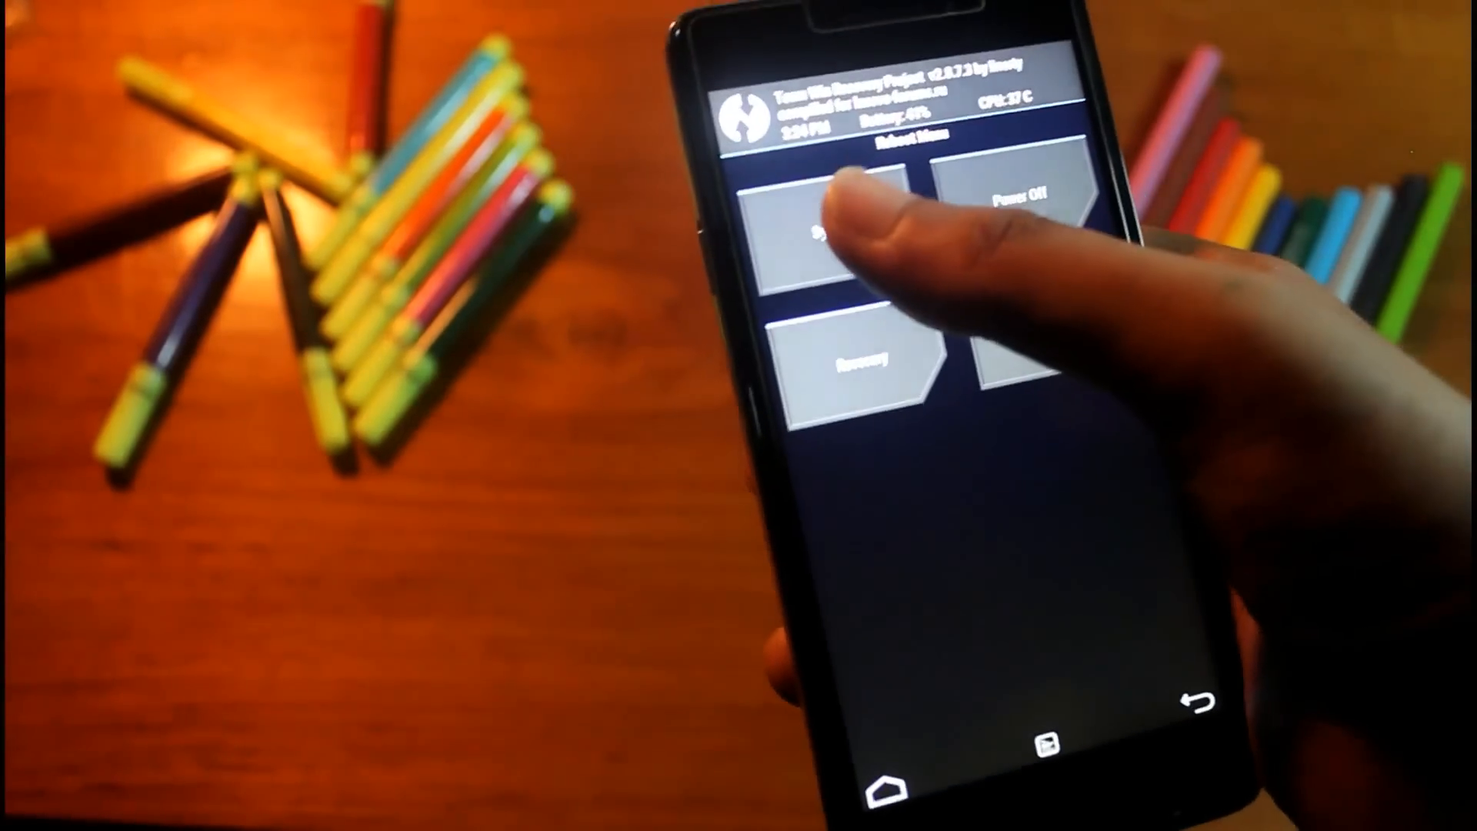
left_click(837, 235)
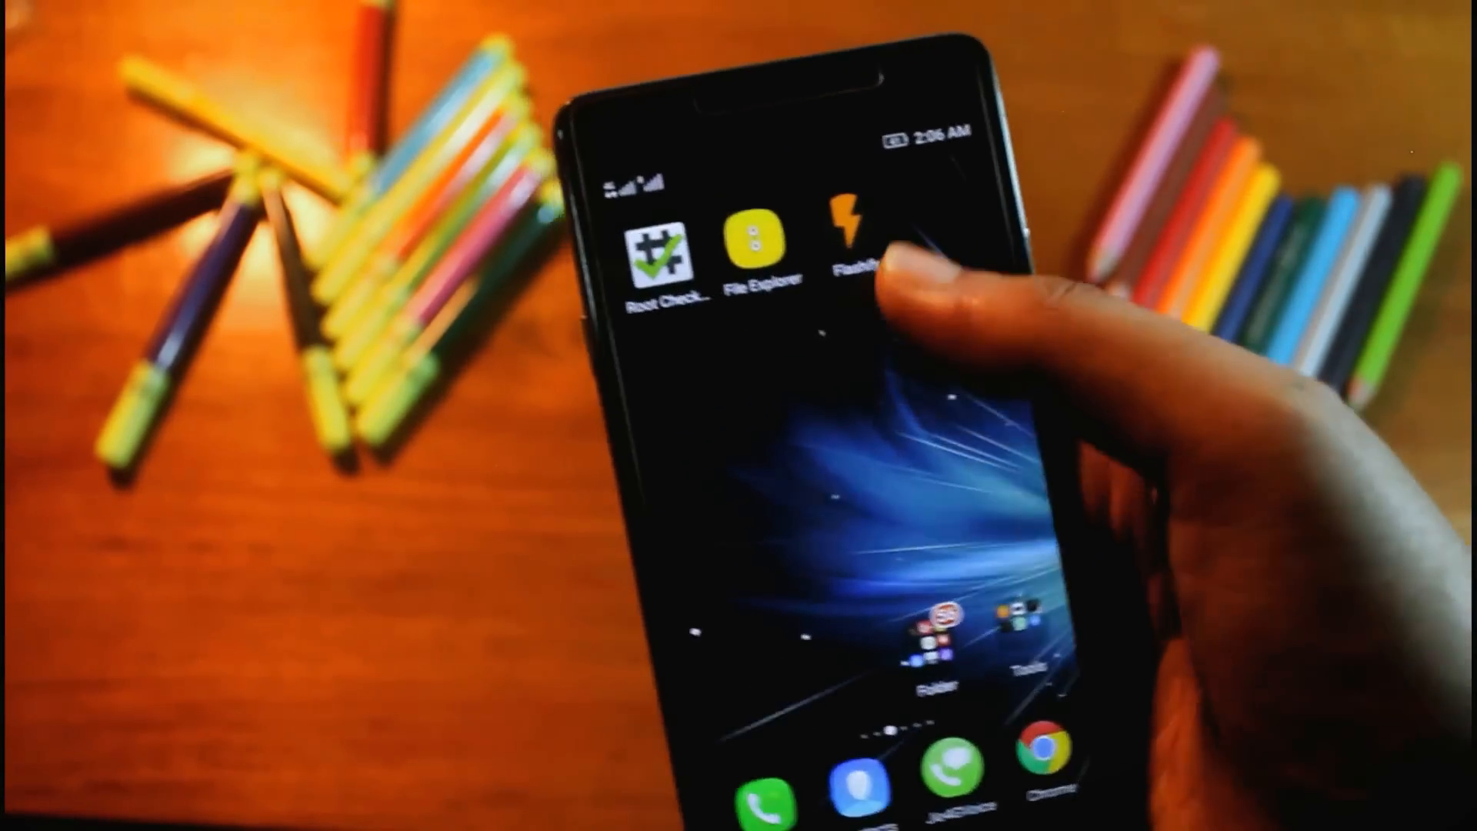
left_click(852, 240)
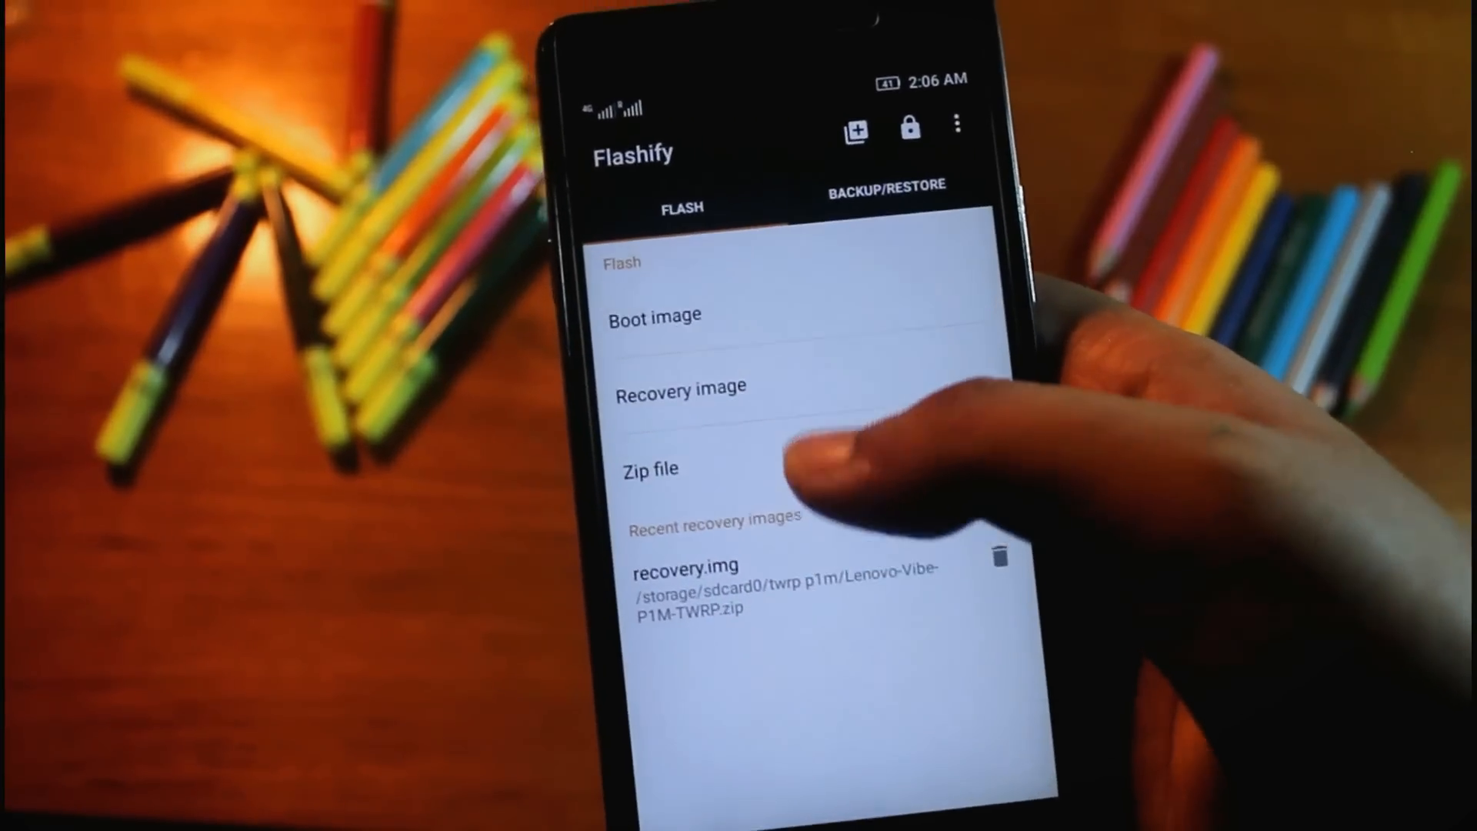
- Restore the Stock Recovery backup from Backup/Restore, replacing TWRP
left_click(886, 186)
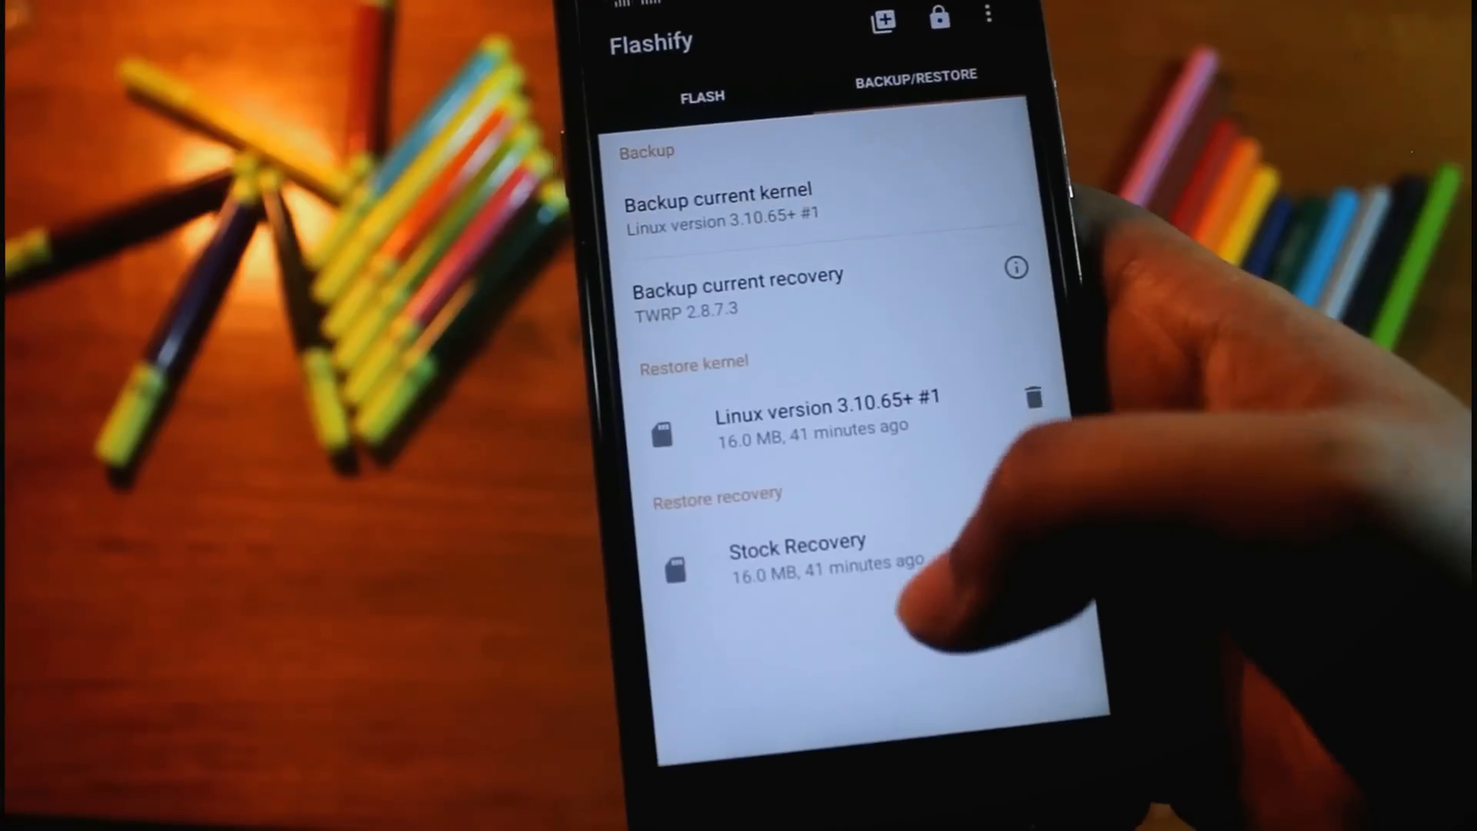
left_click(796, 550)
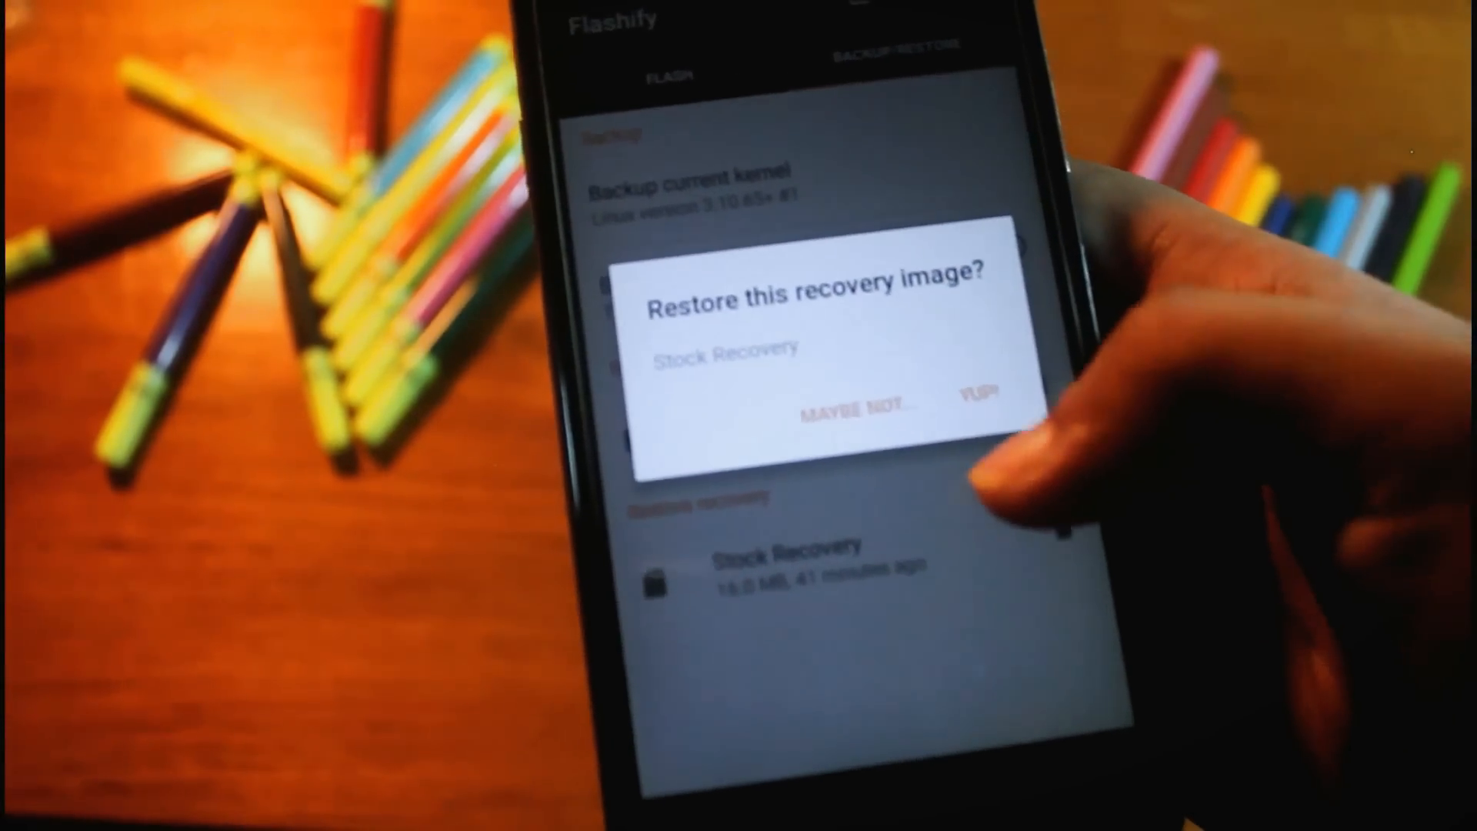
left_click(977, 409)
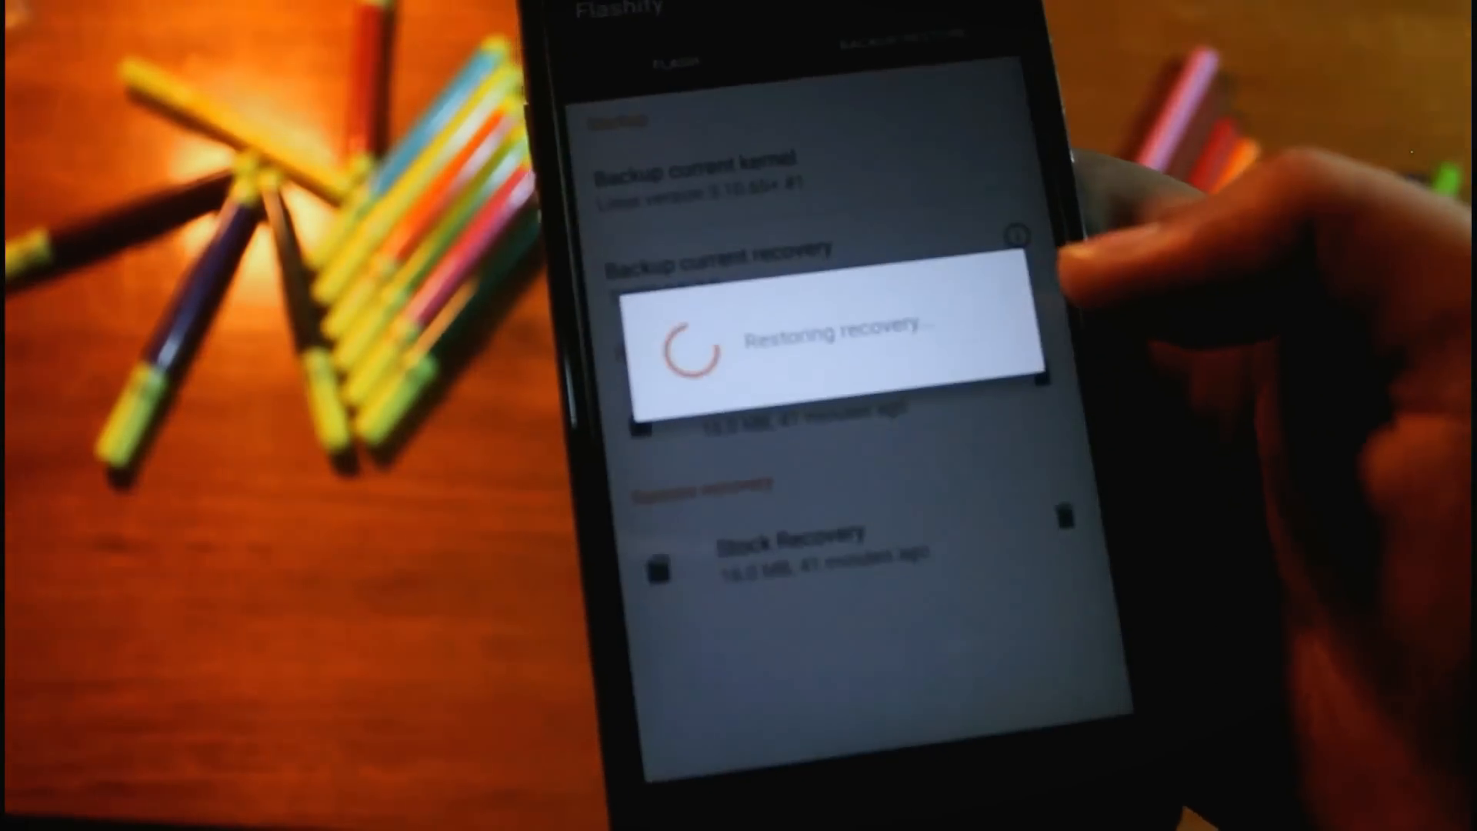